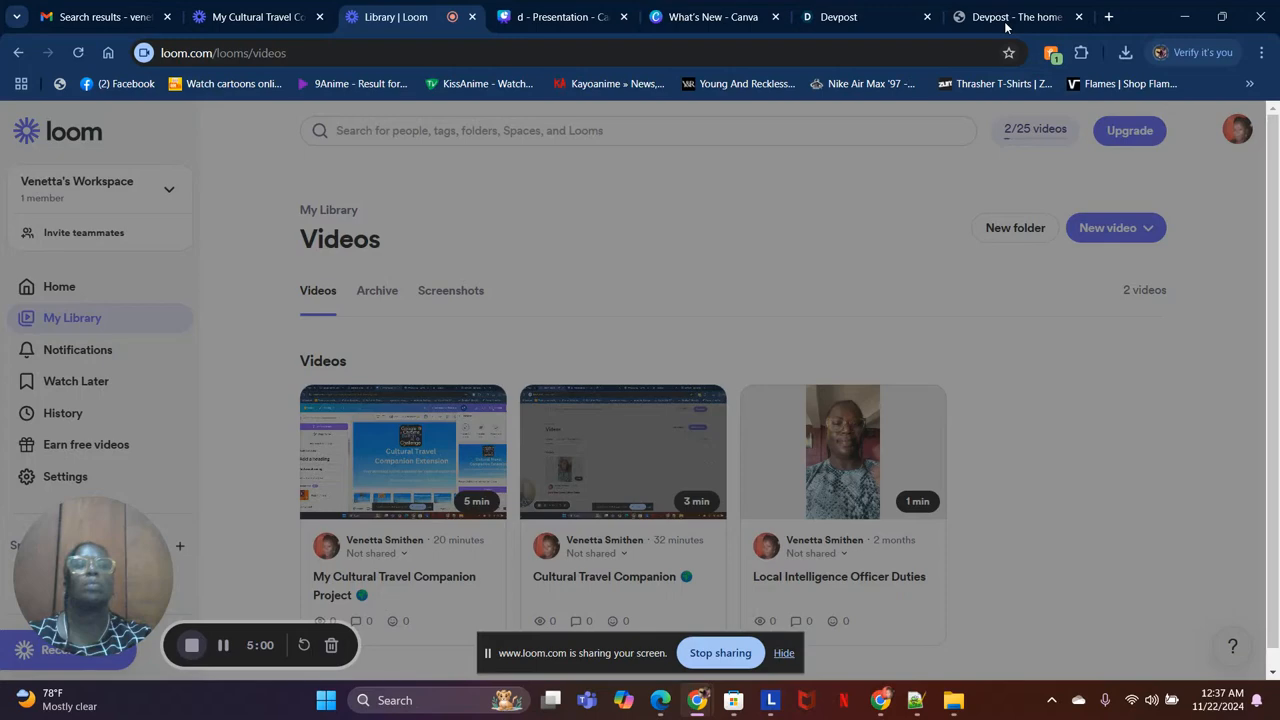
Step: Switch to the Canva slideshow tab and bring up its presenting options
click(560, 17)
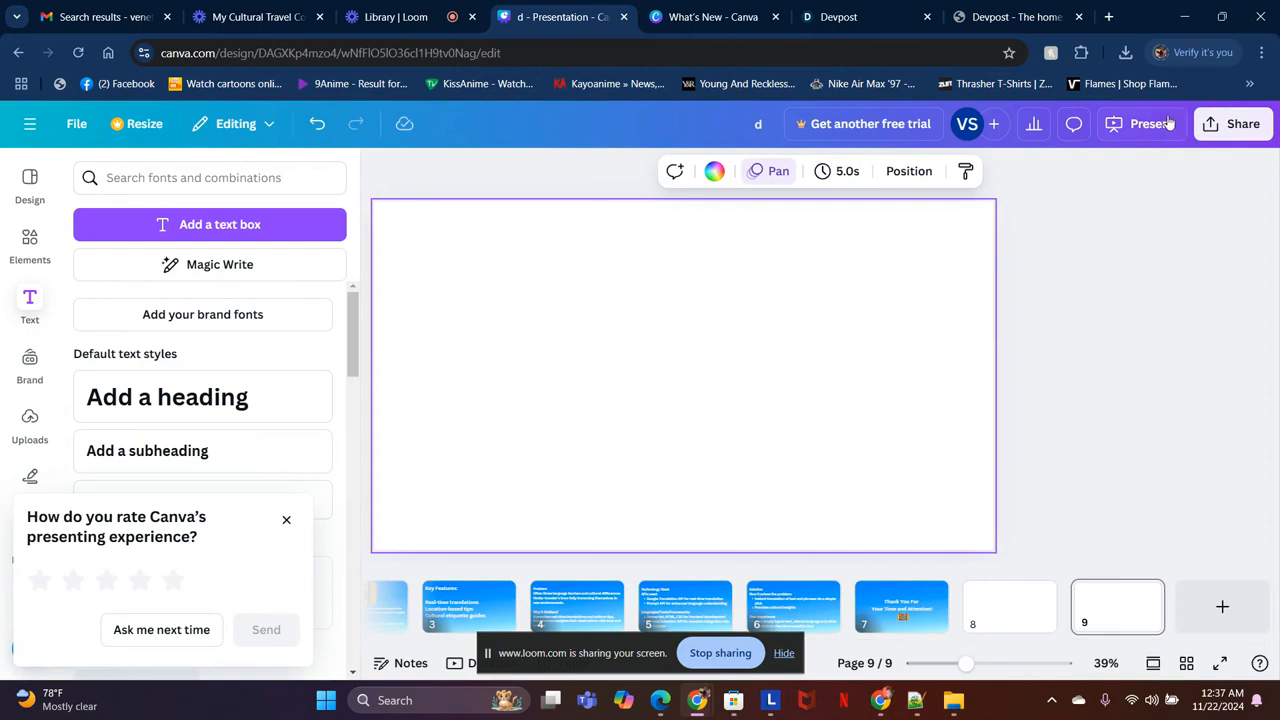
click(1151, 123)
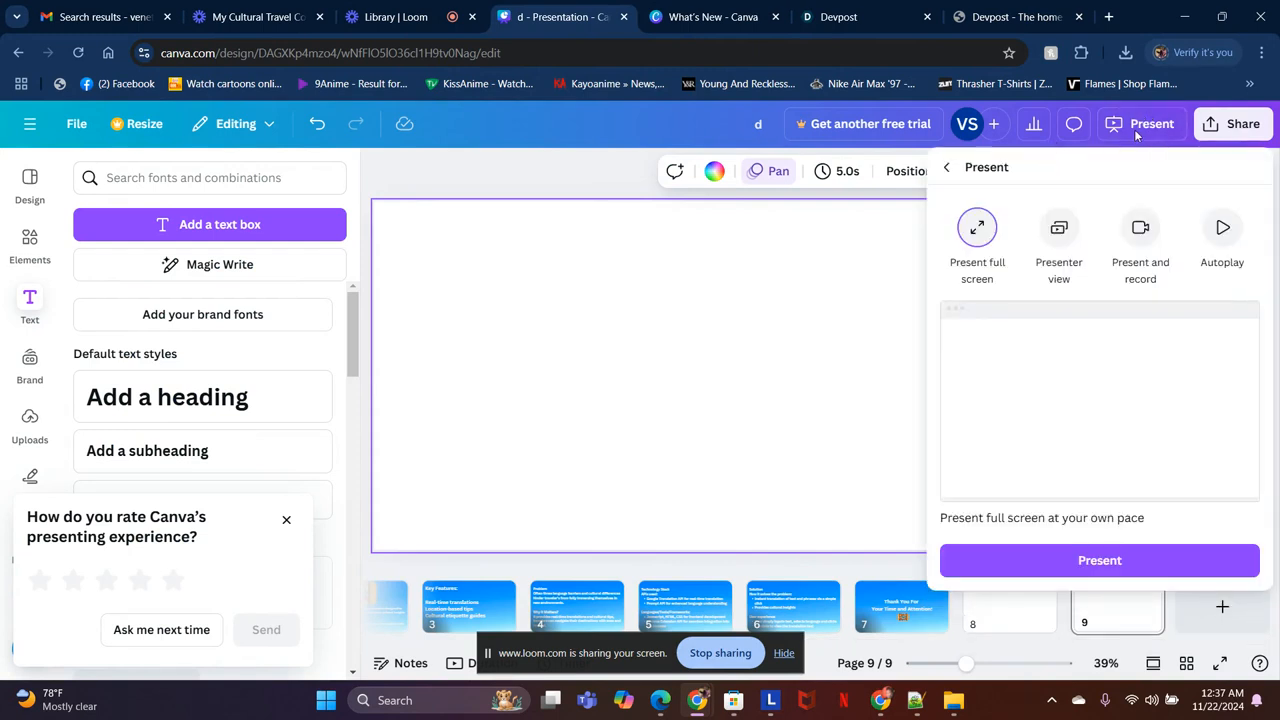
mouse_move(1130, 178)
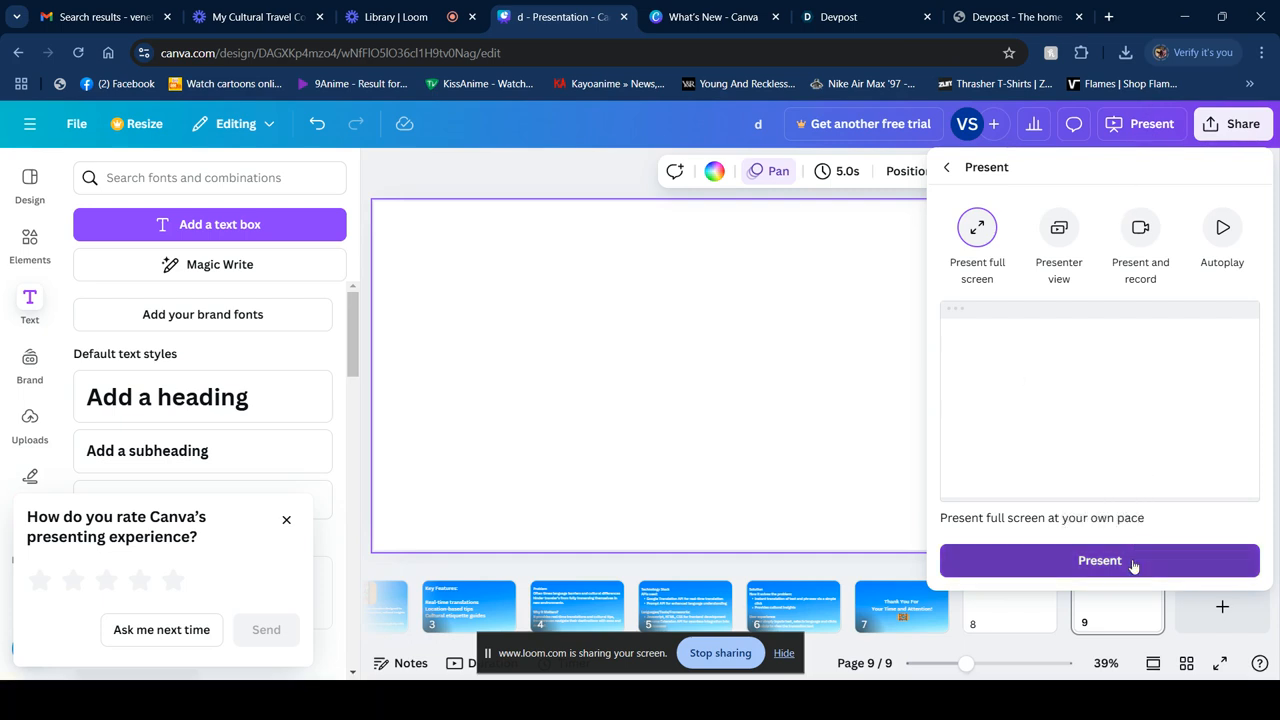
Step: Present full screen and advance past the title and extension-overview slides to slide 3
click(1099, 560)
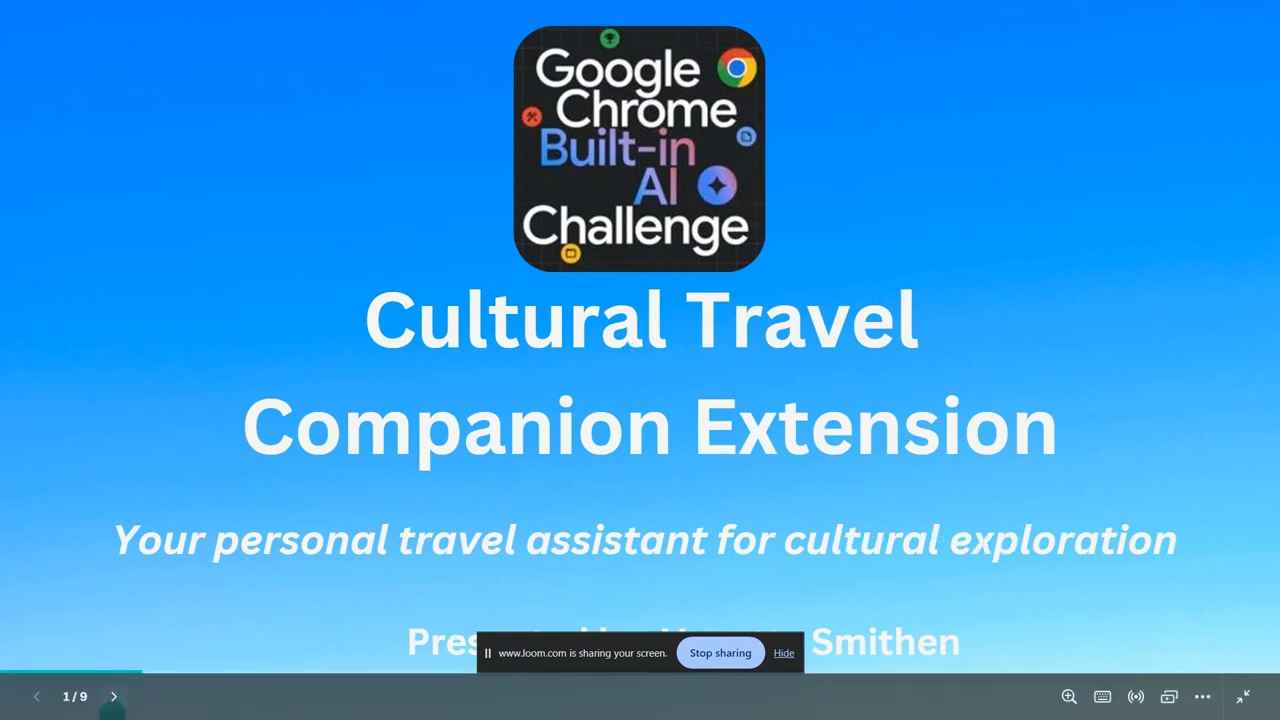
click(113, 696)
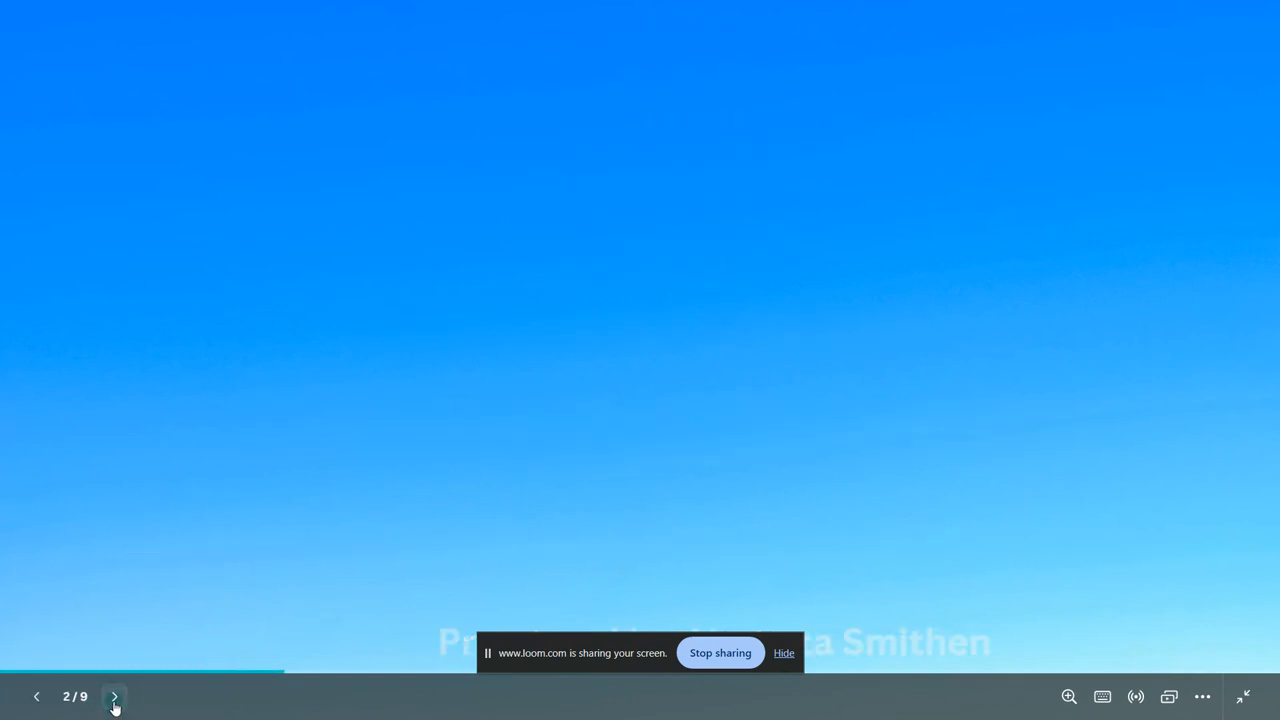
click(114, 697)
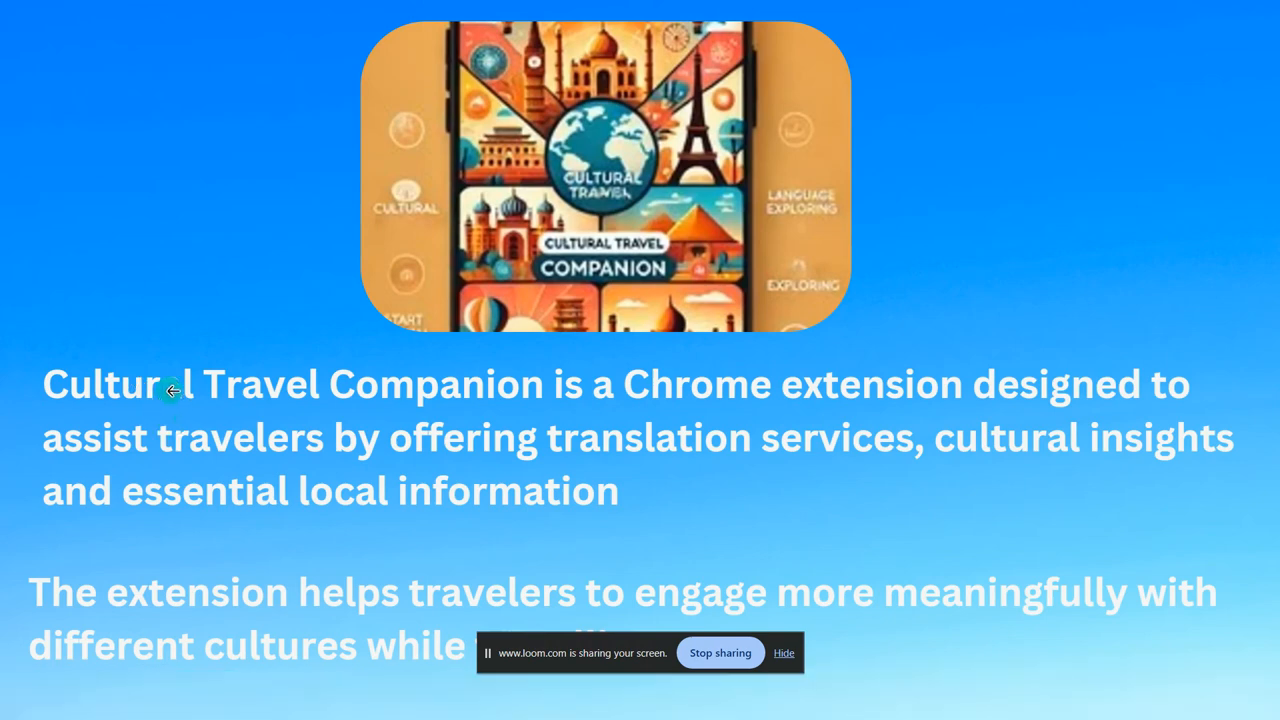
mouse_move(423, 415)
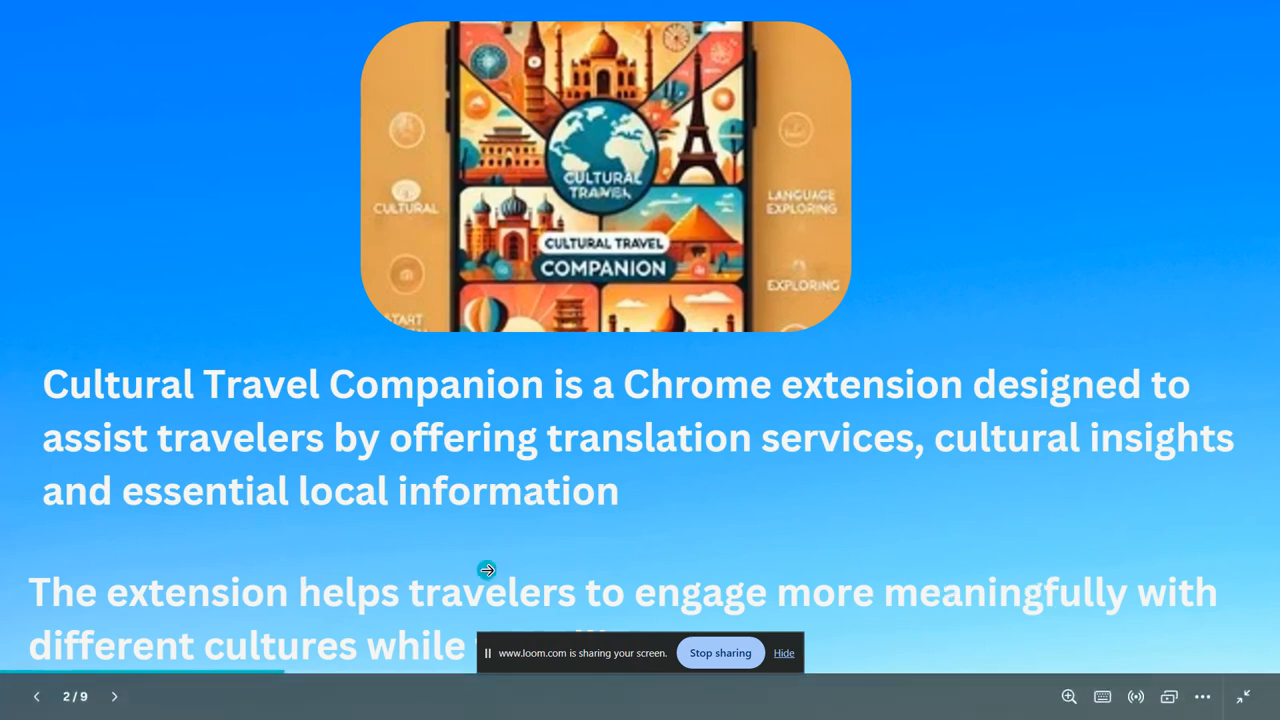
click(113, 696)
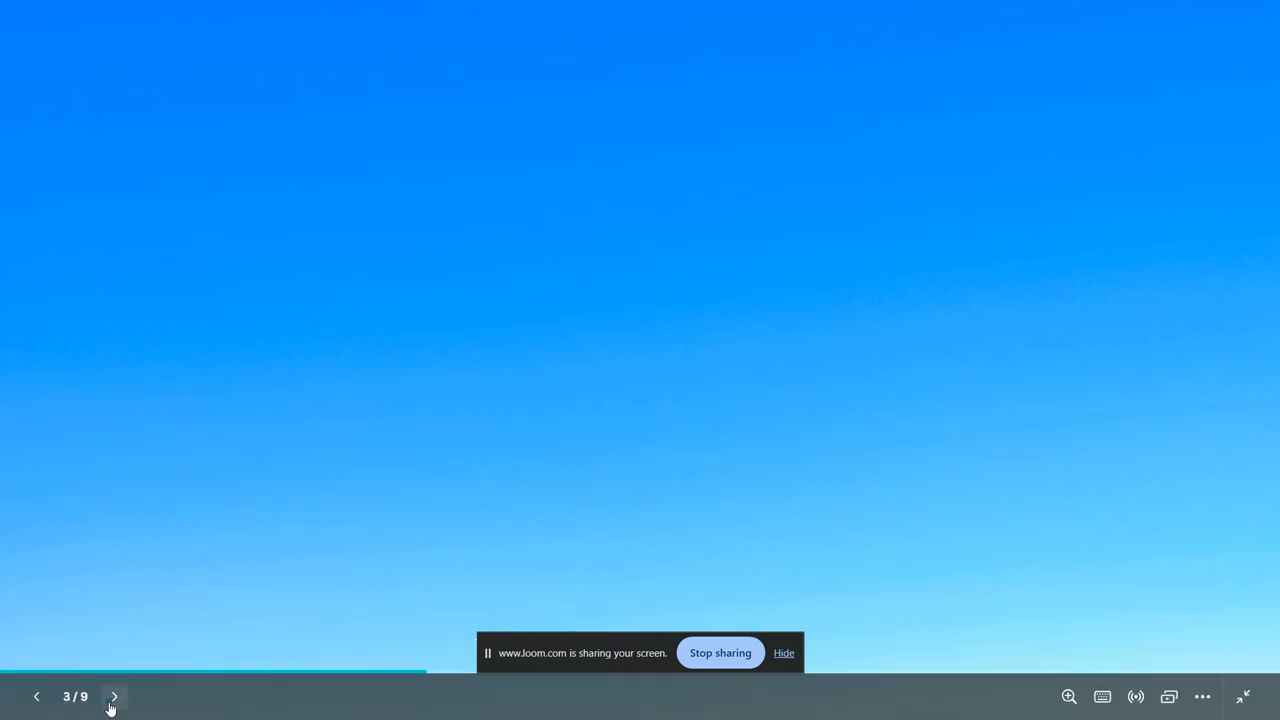
Step: Advance through the Key Features and Problem / Why it Matters slides to slide 5
click(113, 697)
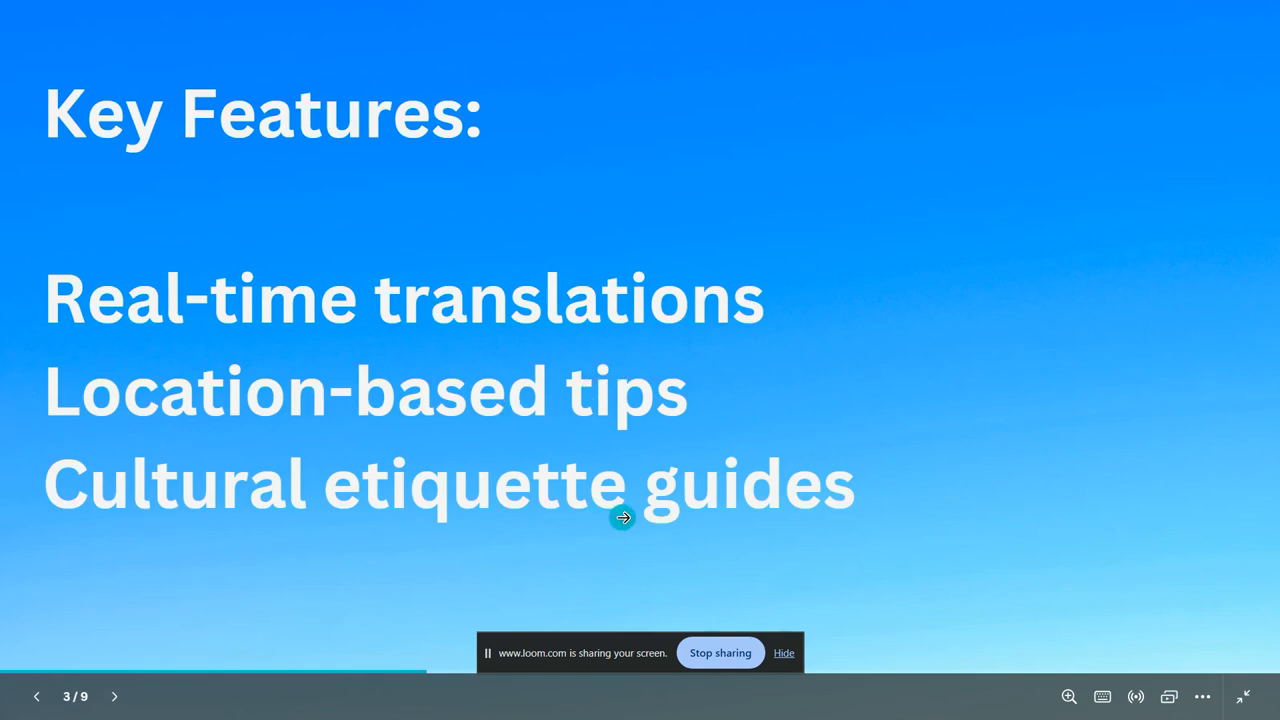
click(114, 696)
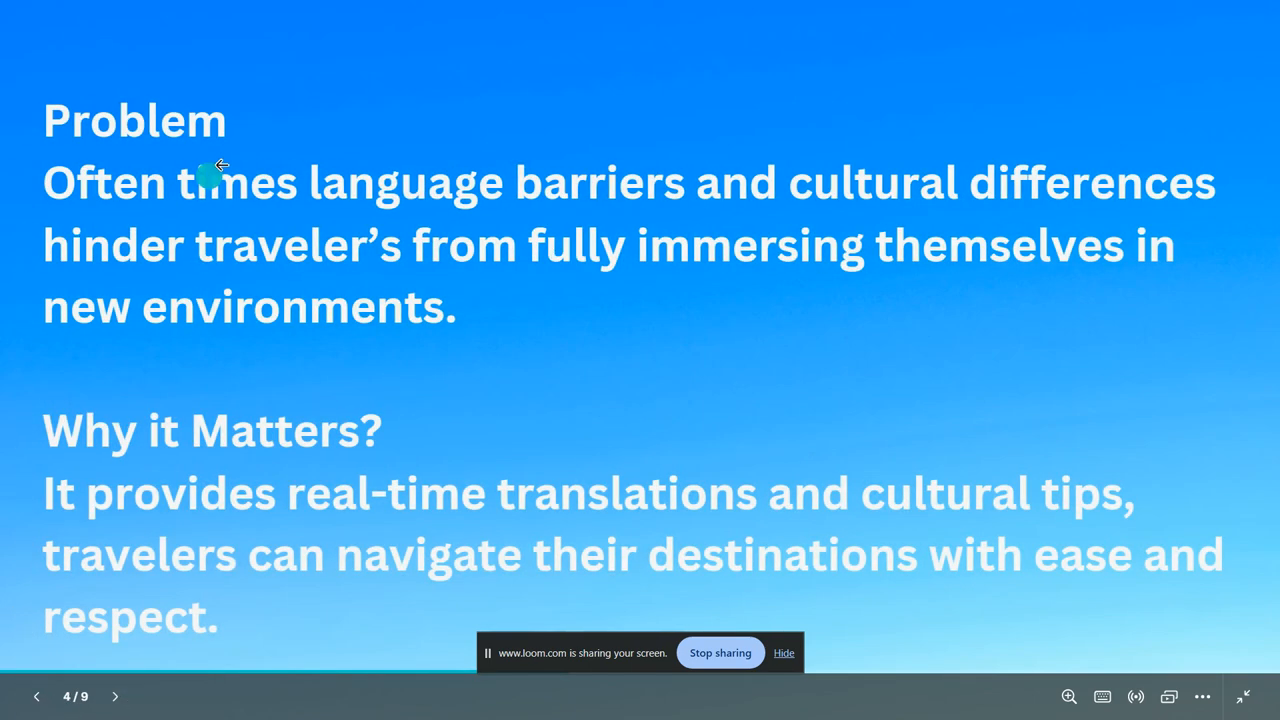
mouse_move(455, 374)
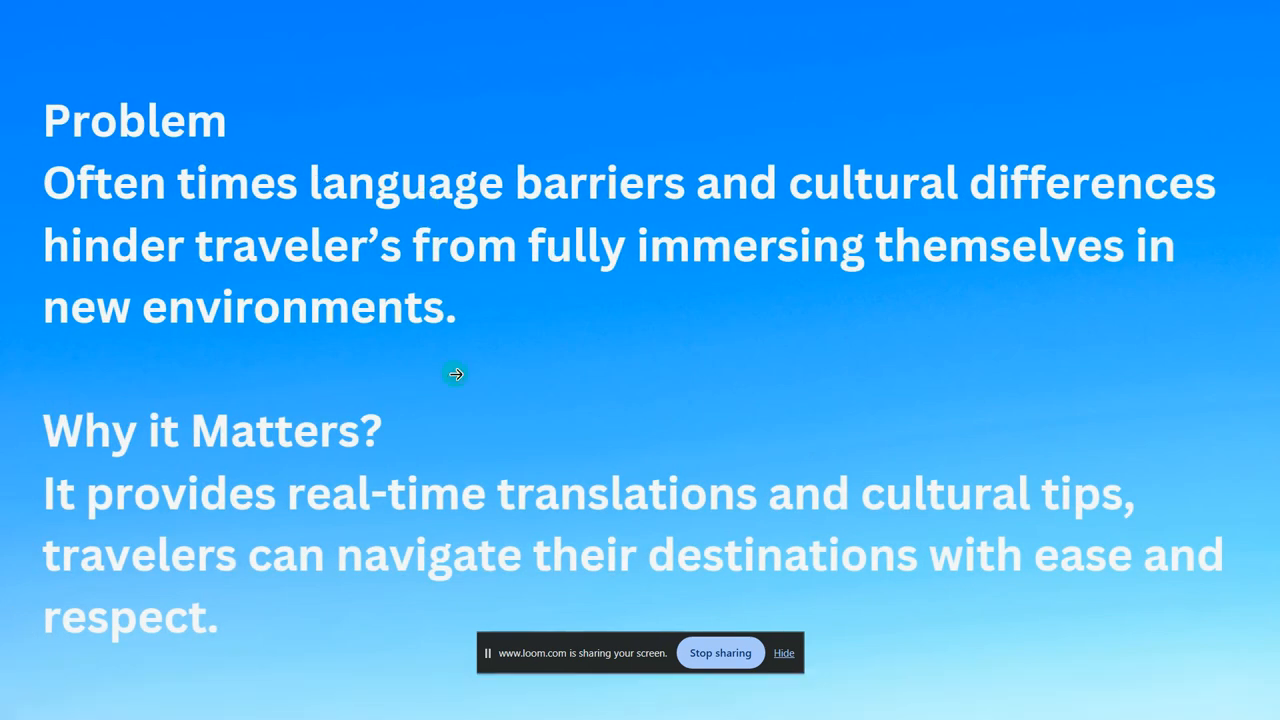
mouse_move(457, 379)
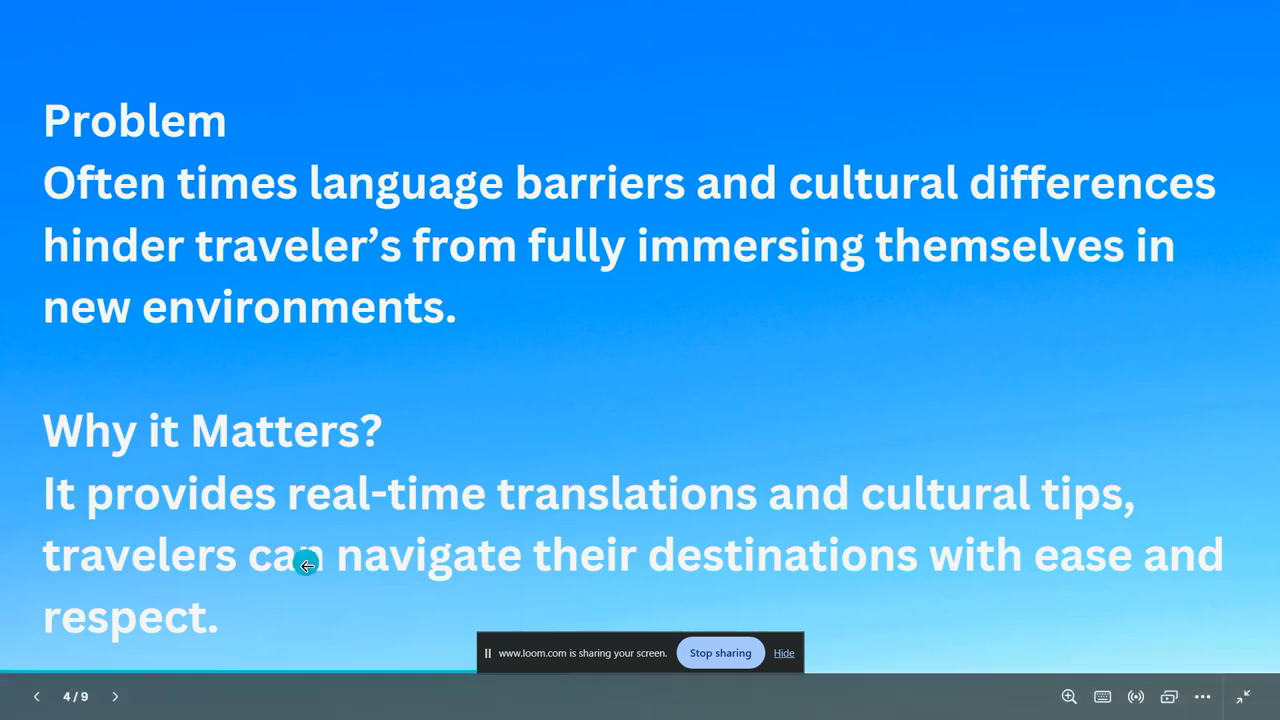
mouse_move(184, 465)
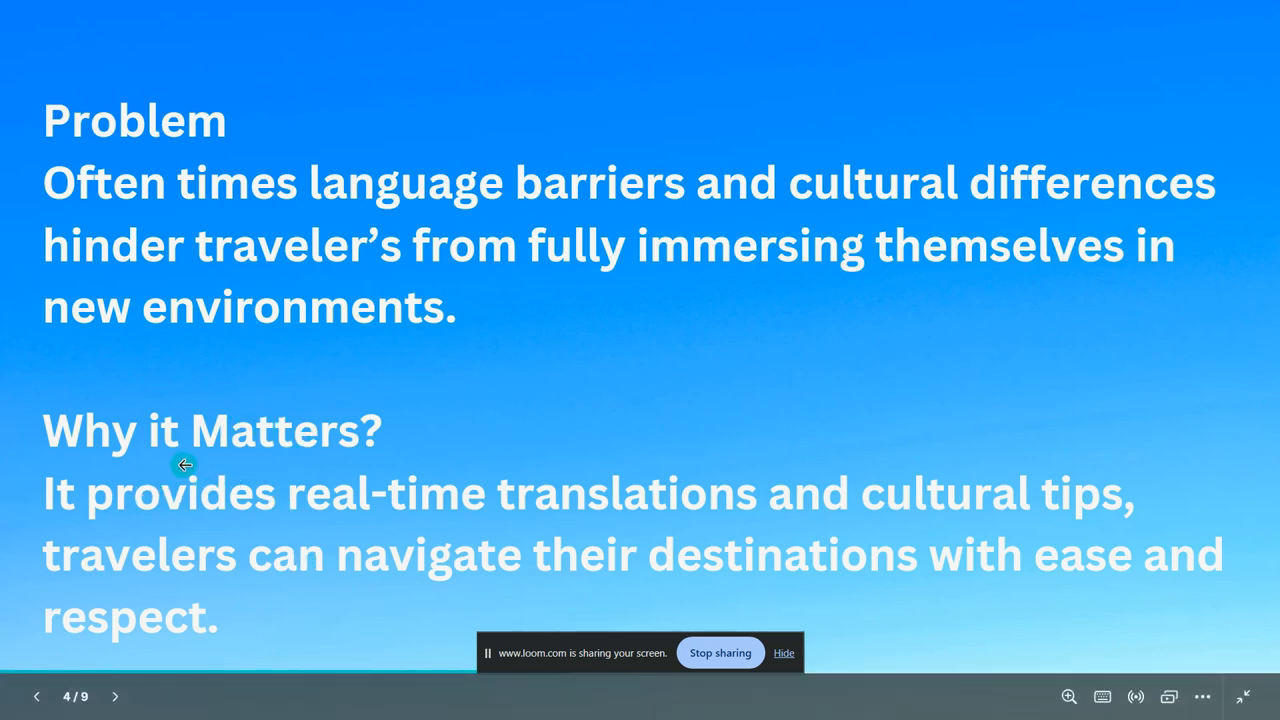
mouse_move(385, 608)
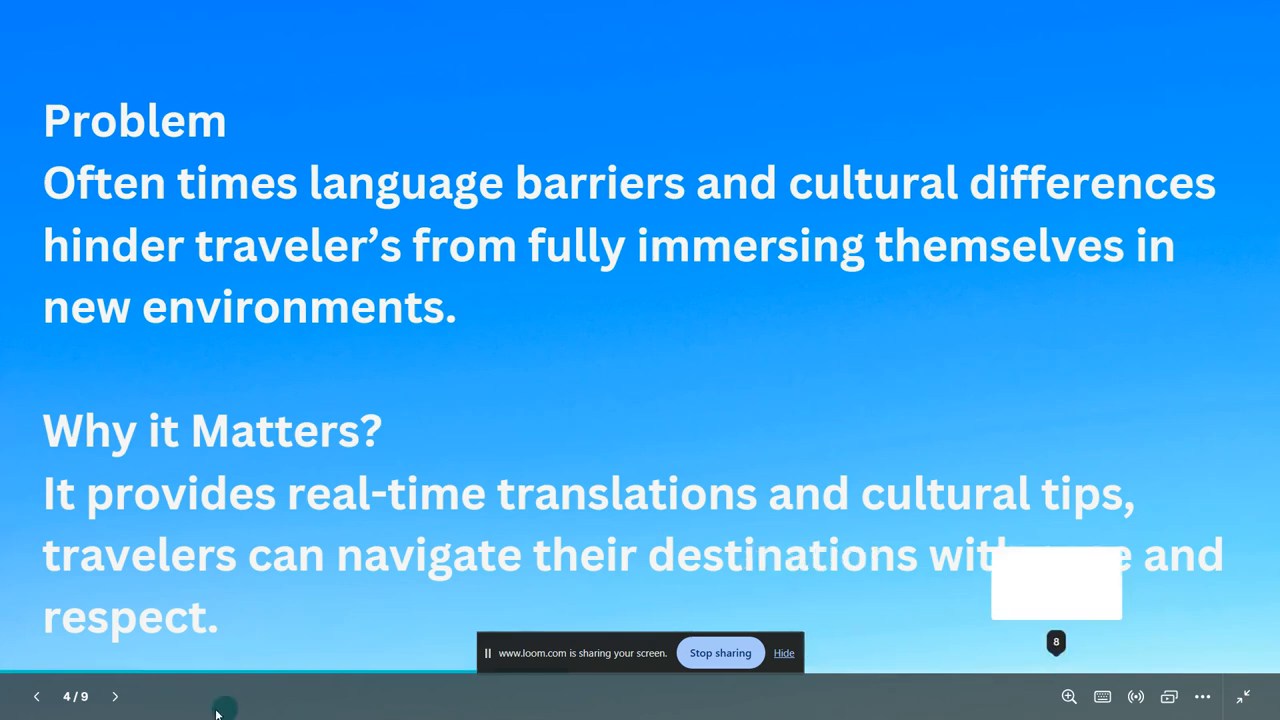
click(114, 696)
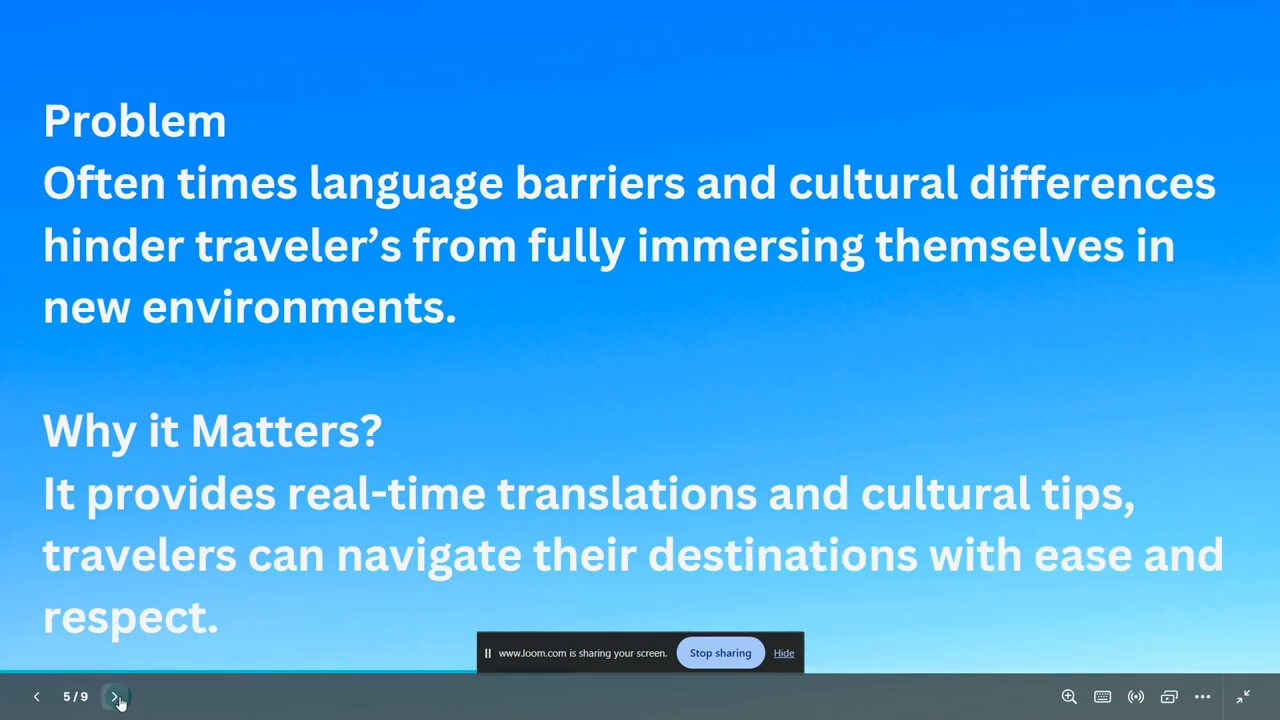
Step: Show slide 5, the Technology Stack listing APIs, languages, tools and frameworks
click(114, 696)
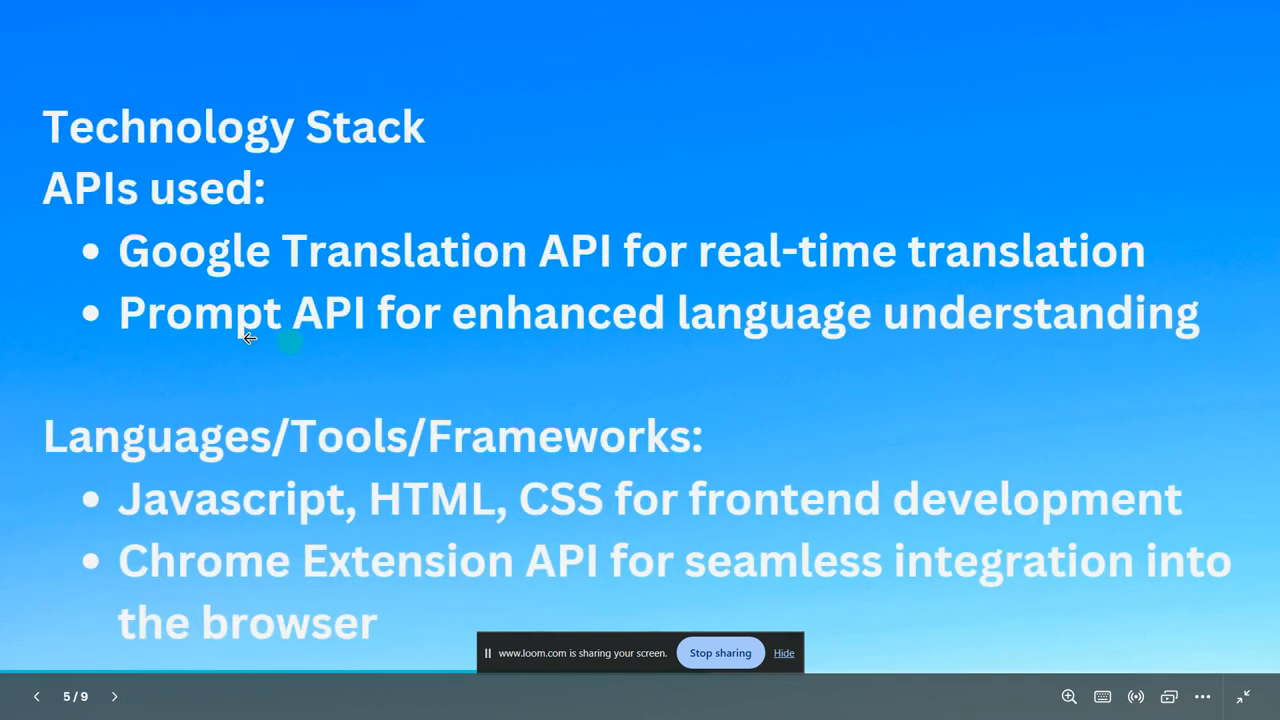
mouse_move(722, 578)
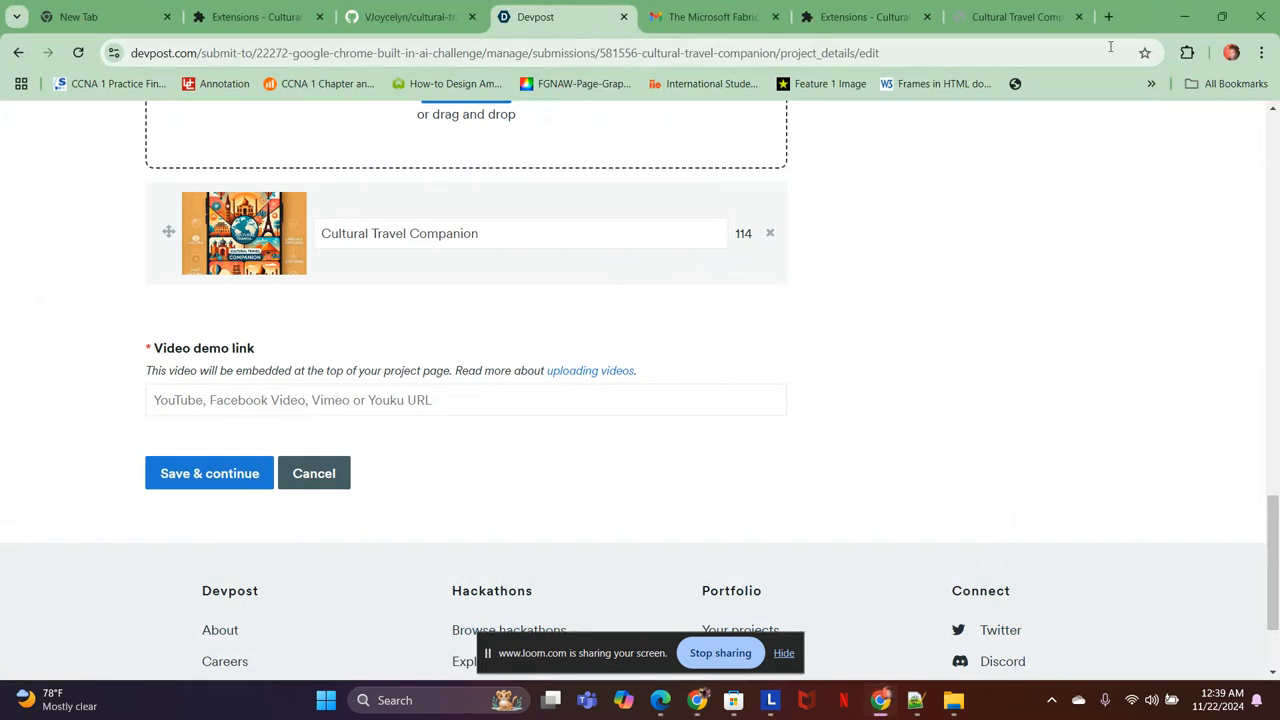
Step: Switch from Devpost to the chrome://extensions tab listing installed extensions
click(1108, 16)
text(chrome://extensions)
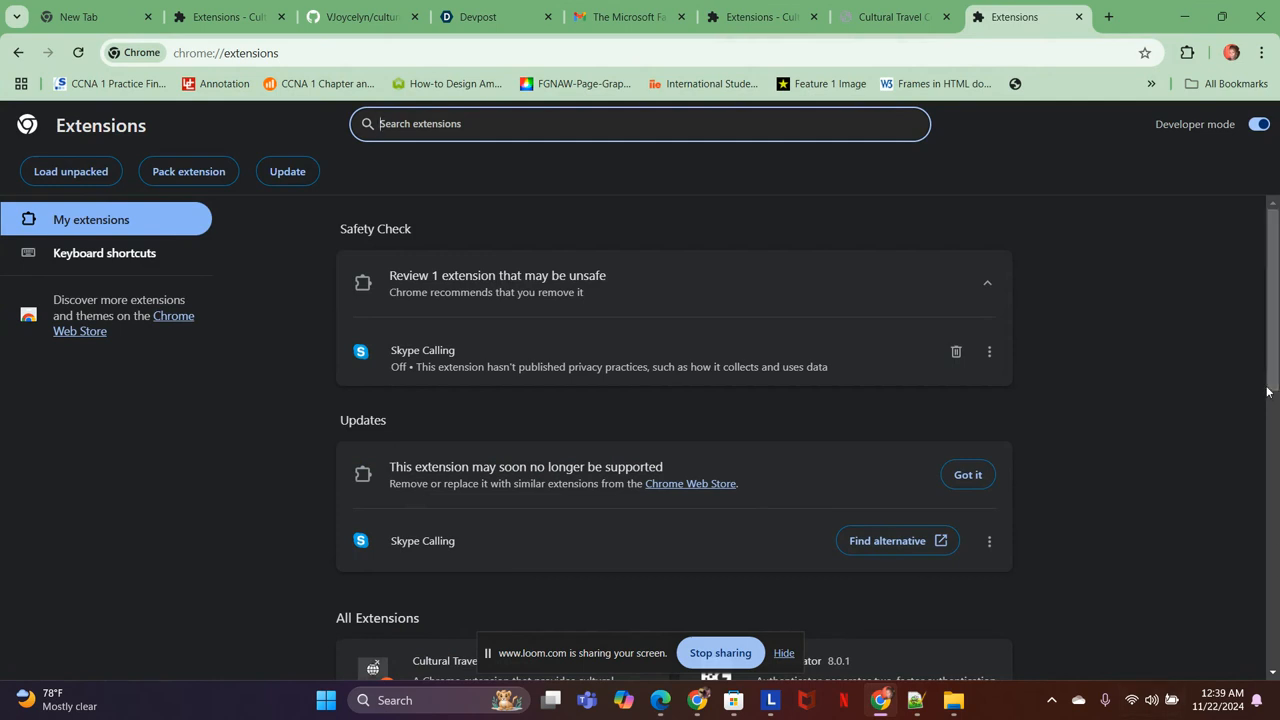
Step: Bring up the Cultural Travel Companion details down to its Loaded from source path
scroll(down, 3)
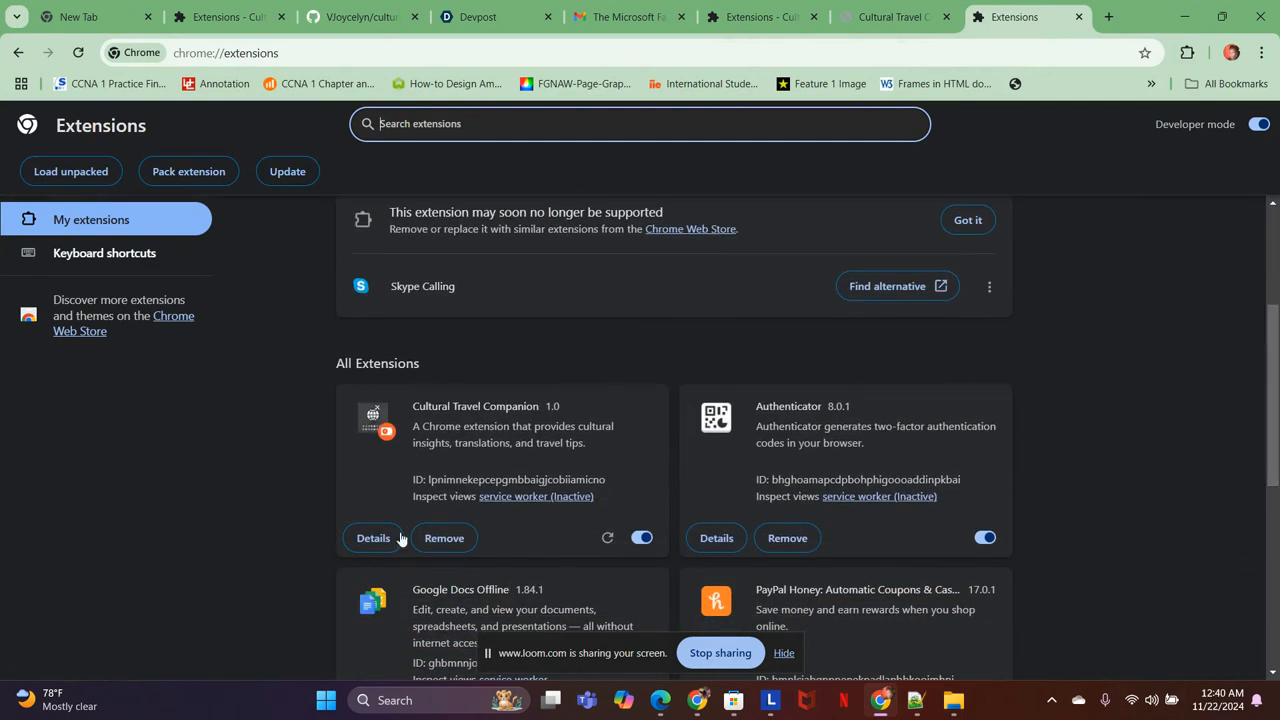
click(373, 538)
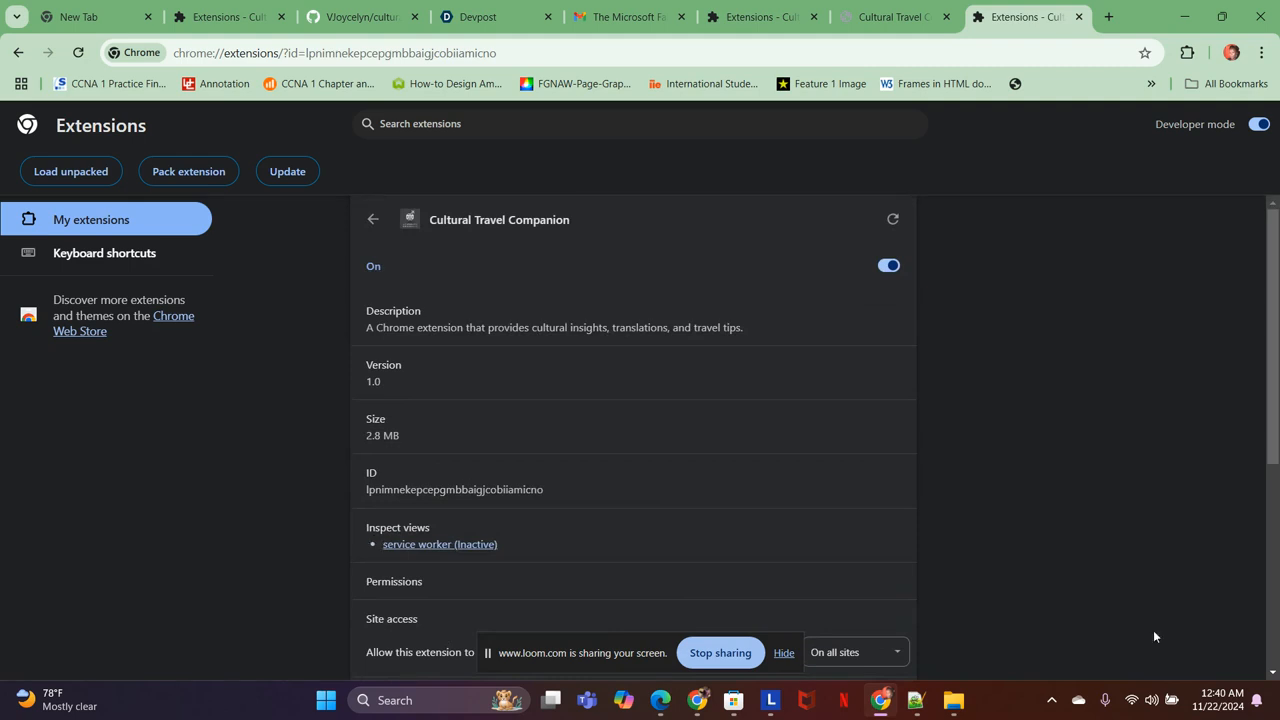
scroll(down, 3)
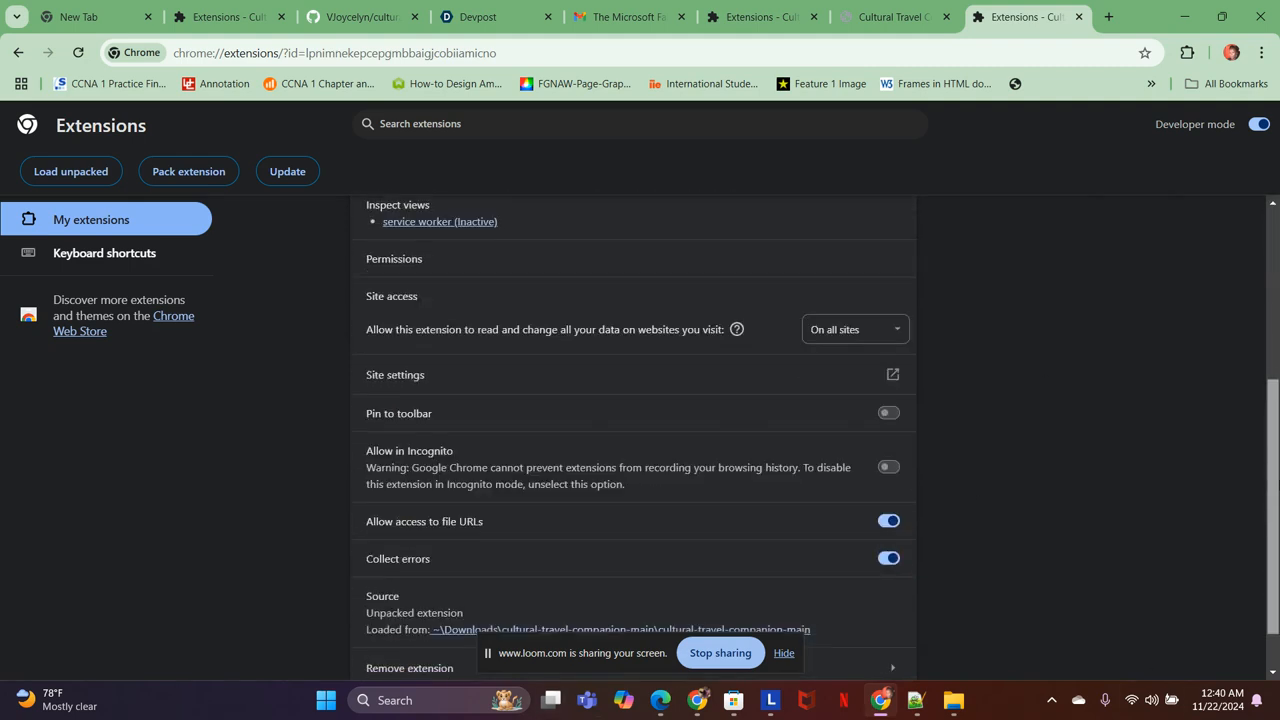
scroll(down, 3)
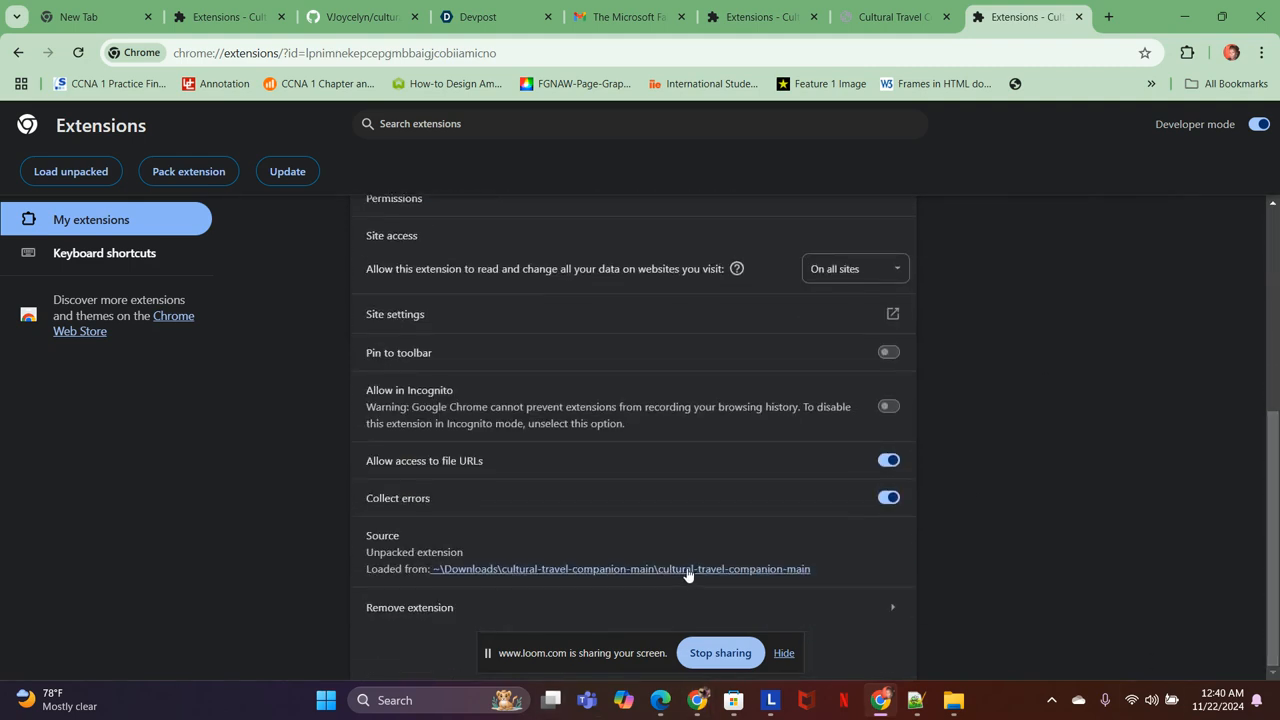
Step: Browse the extension's source folder and open popup.html in Chrome
click(620, 568)
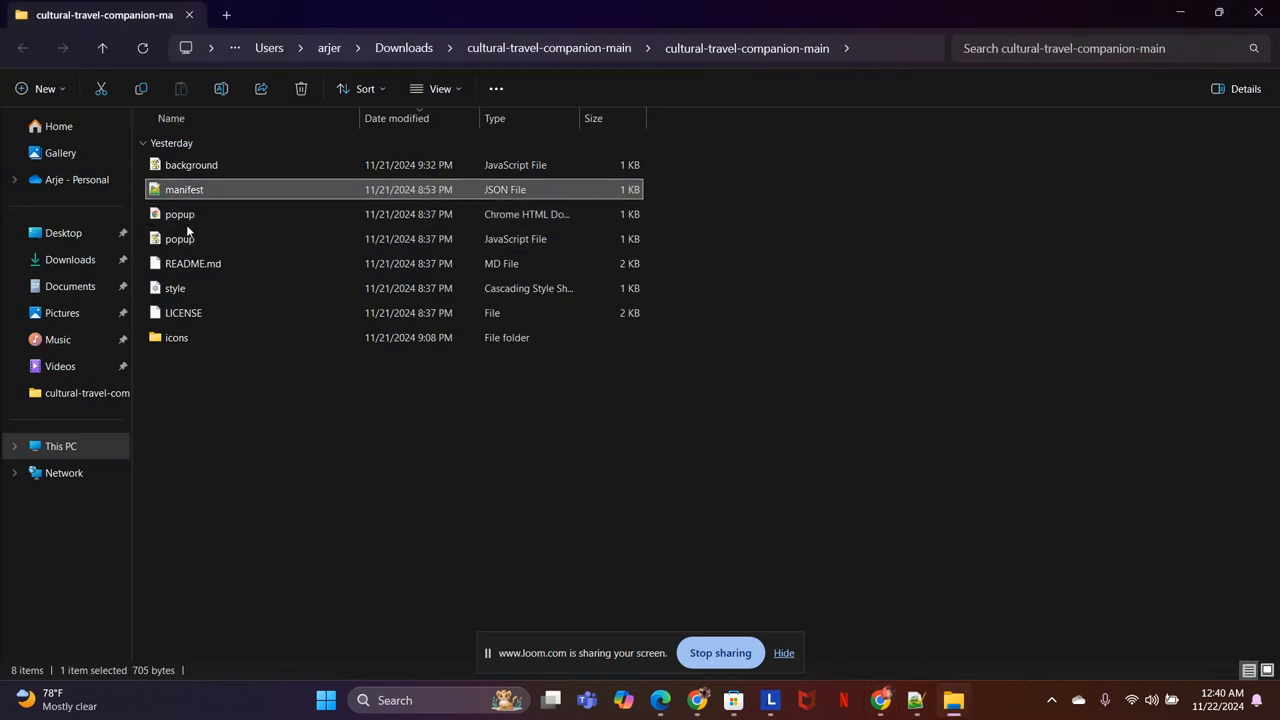
mouse_move(180, 214)
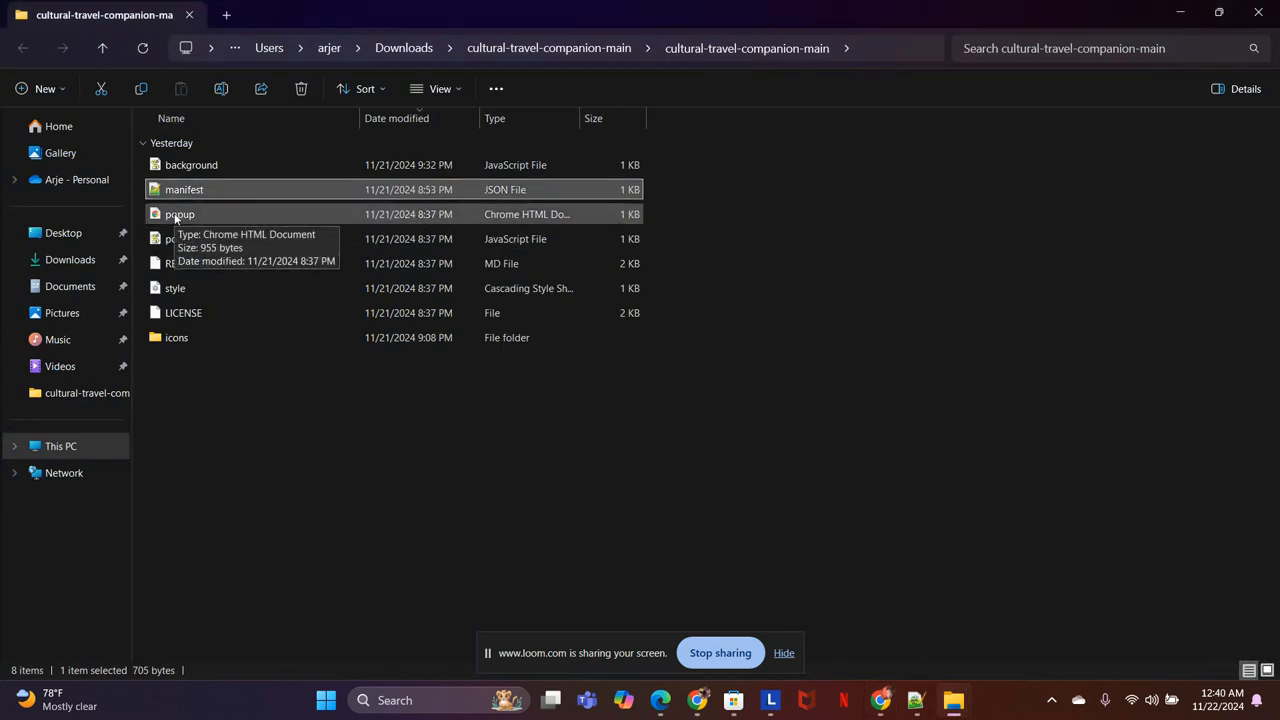
double_click(180, 214)
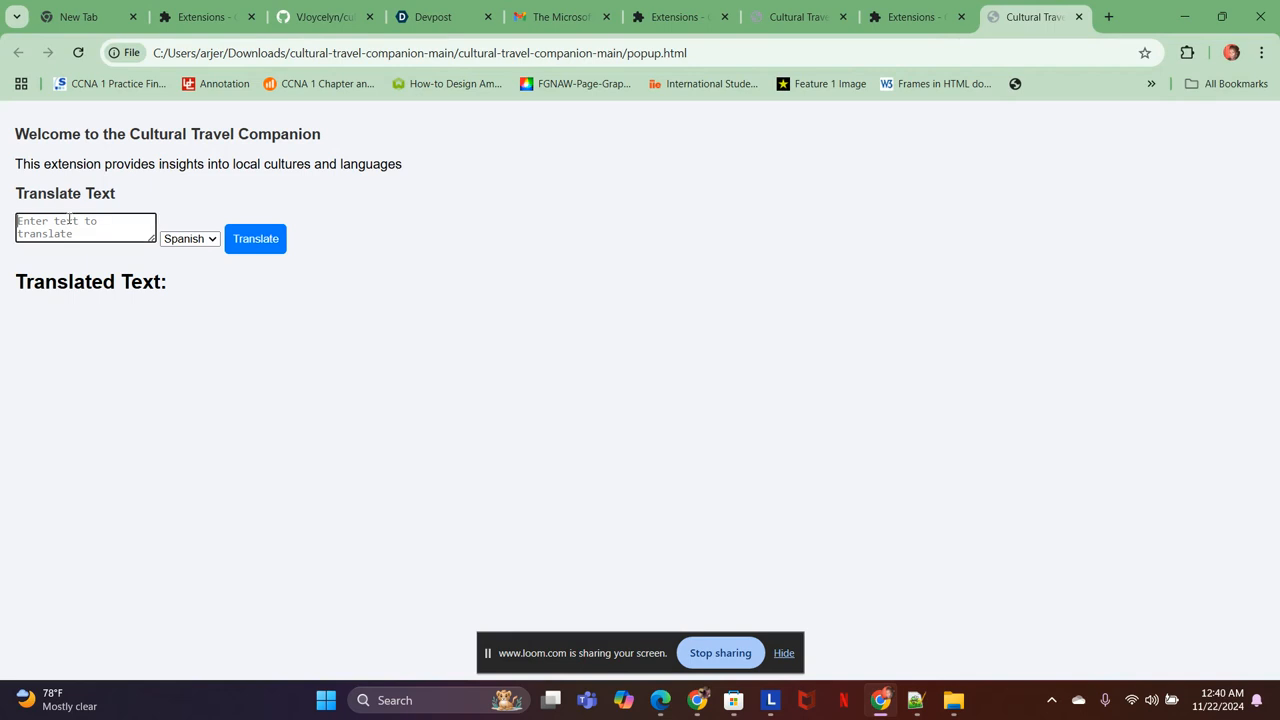
Step: Translate 'Hello, where is Niagara Falls?' into Spanish, giving 'Hola, ¿dónde está Niagara Falls?'
text(Hello)
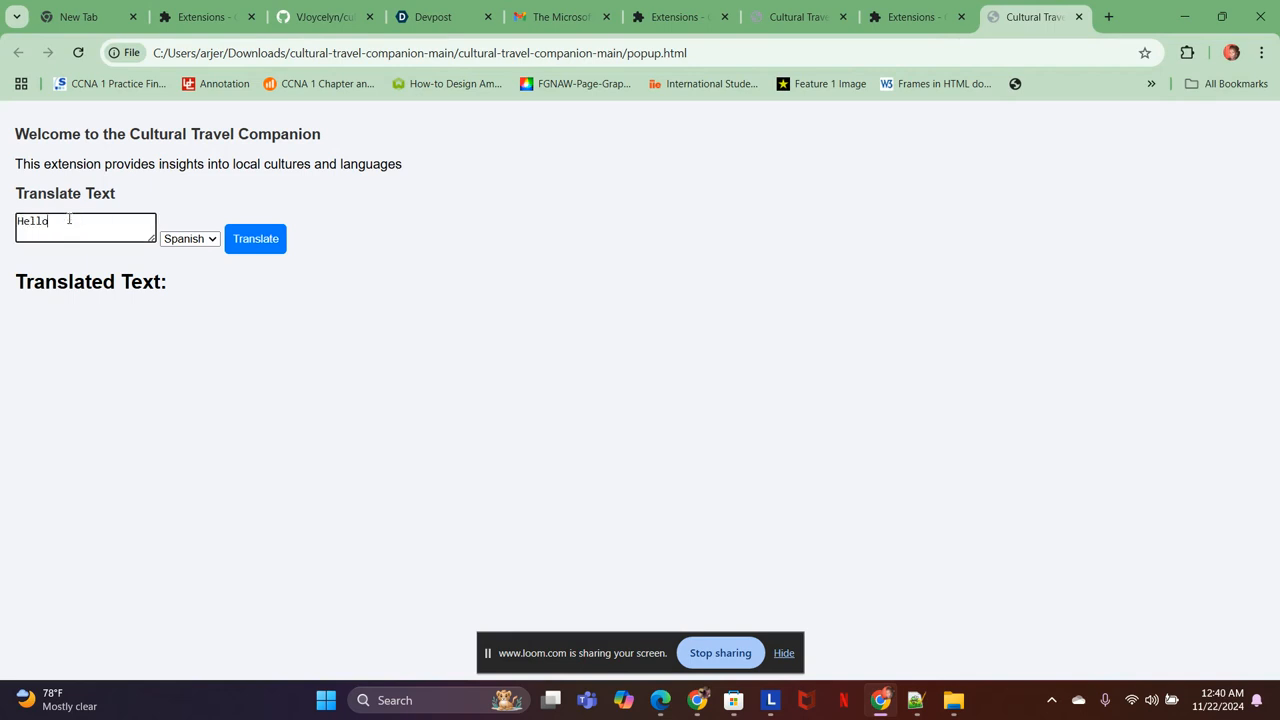
text(, where is)
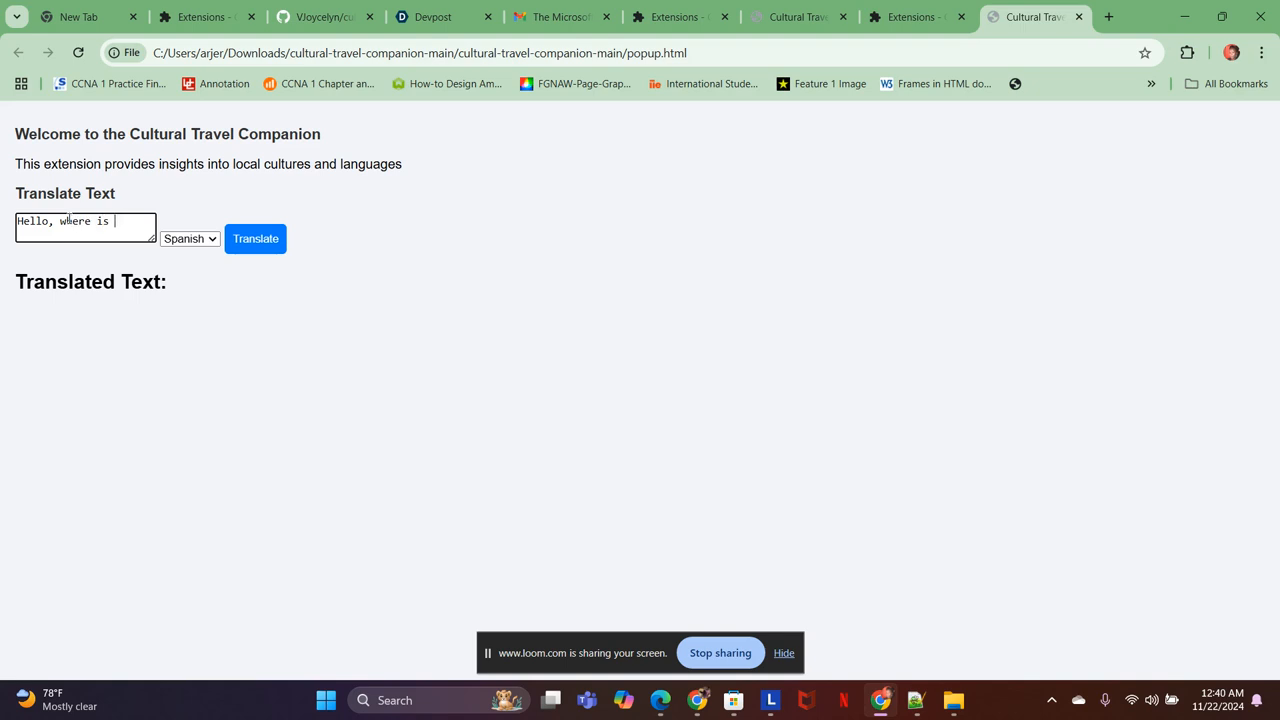
text(Niag)
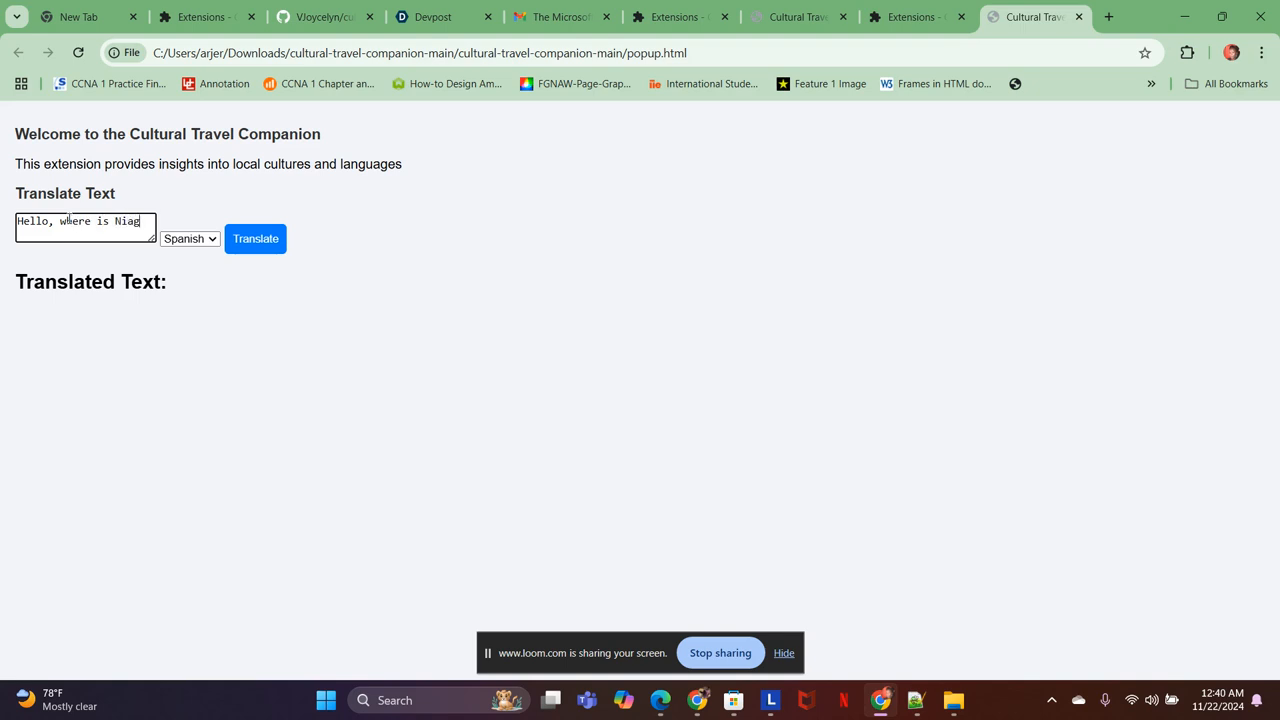
key(Backspace)
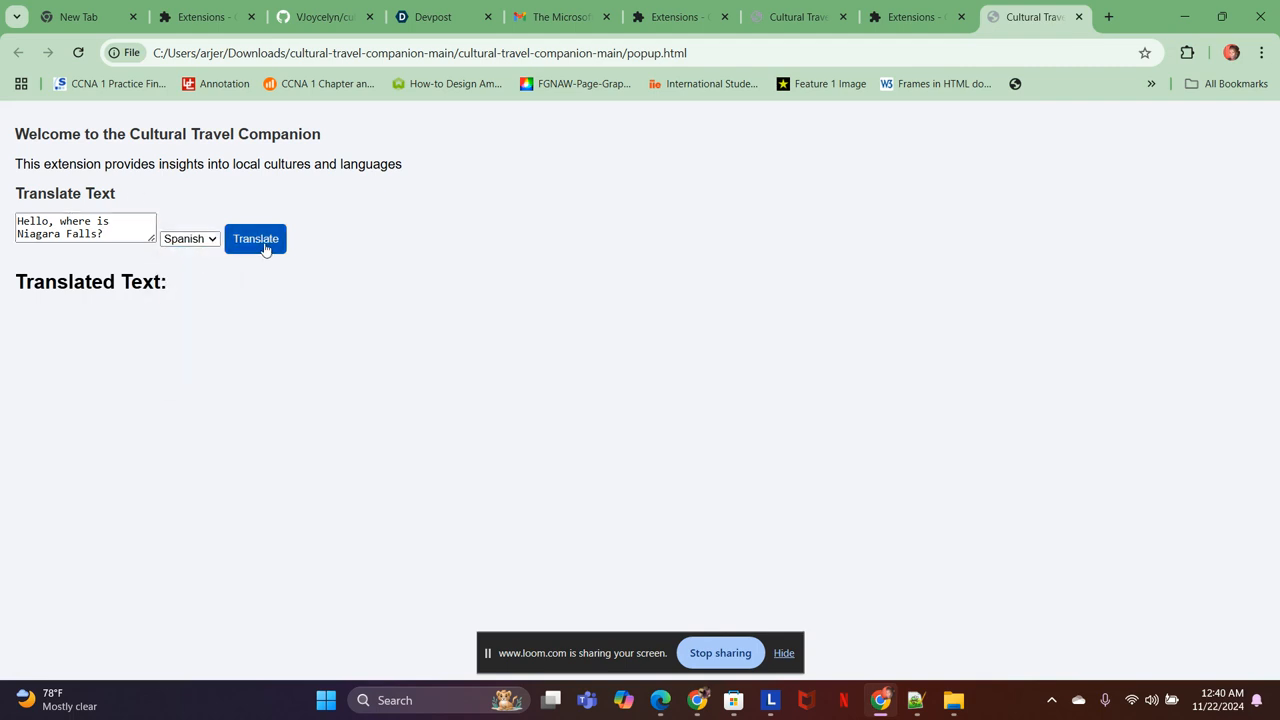
click(255, 238)
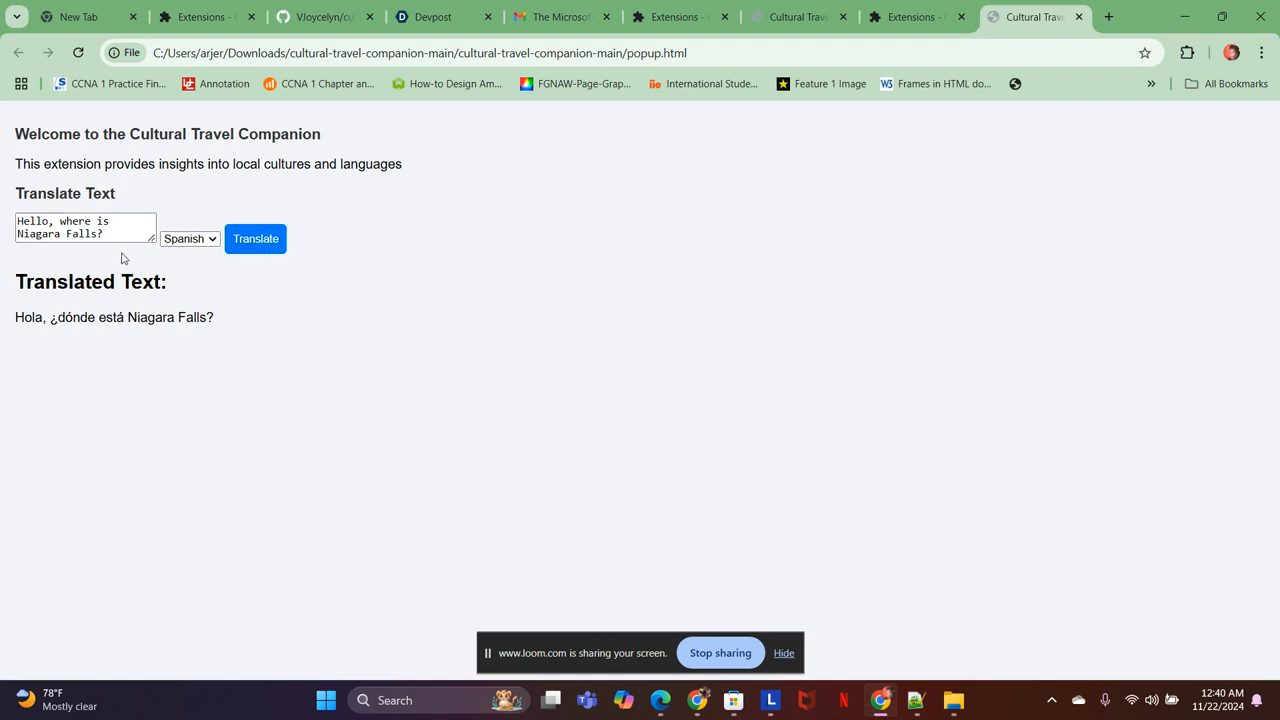
mouse_move(57, 251)
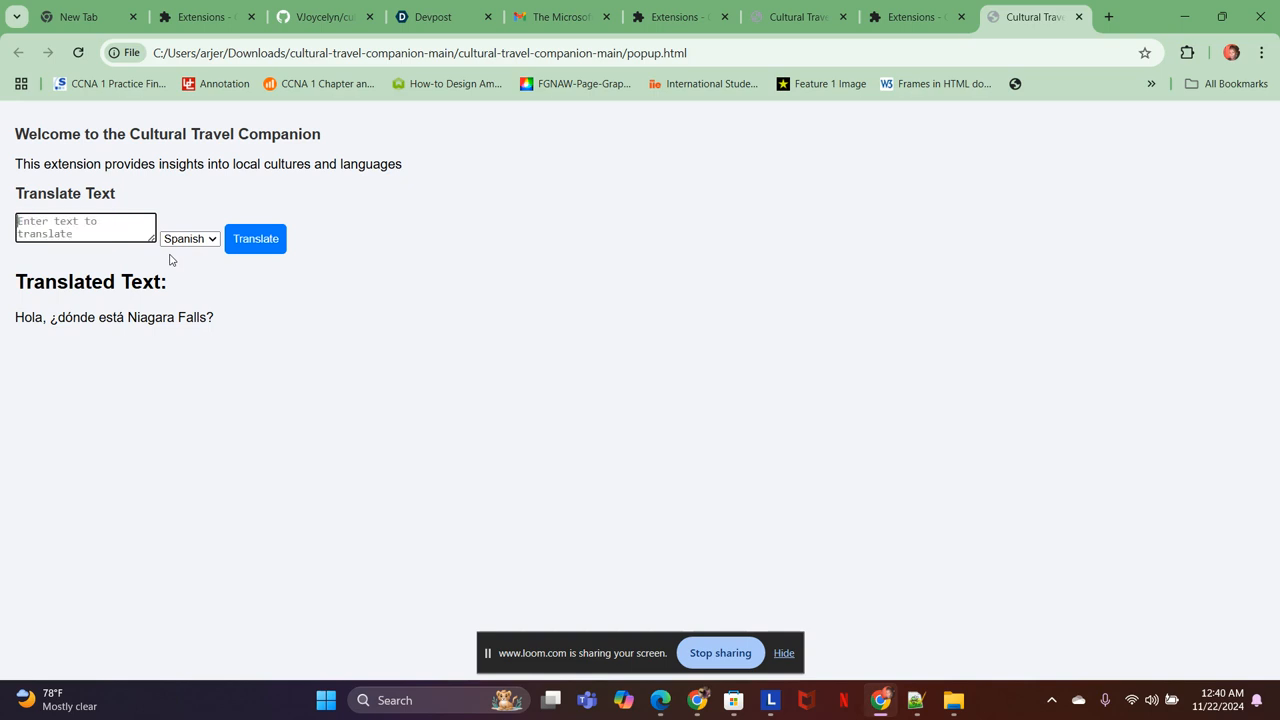
Step: Translate 'Where can I buy bananas?' into German
text(when)
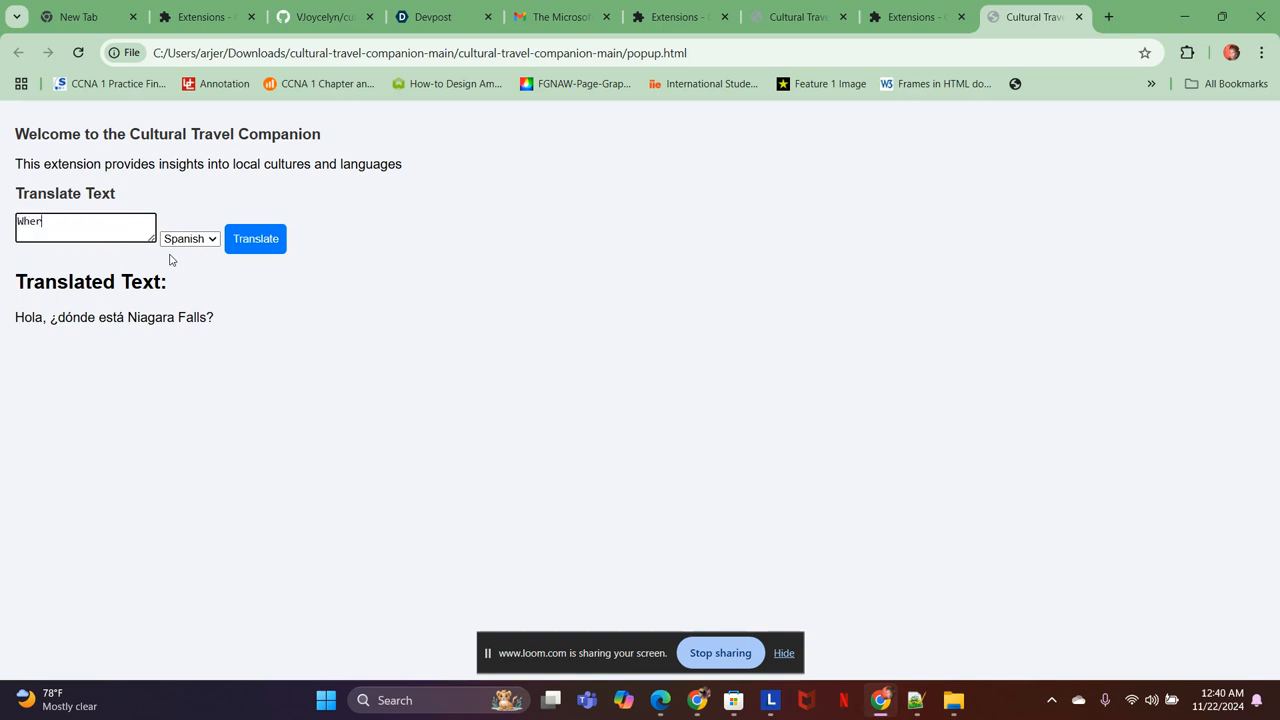
text(Where can I b)
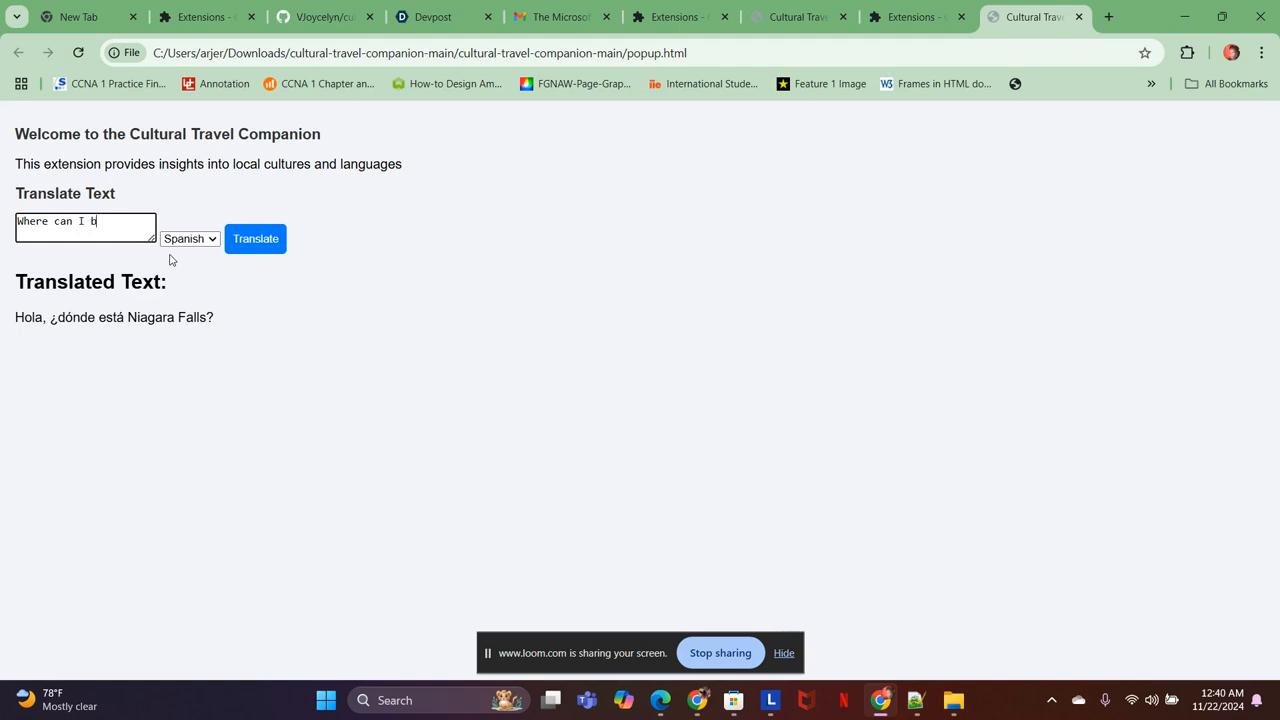
text(uy)
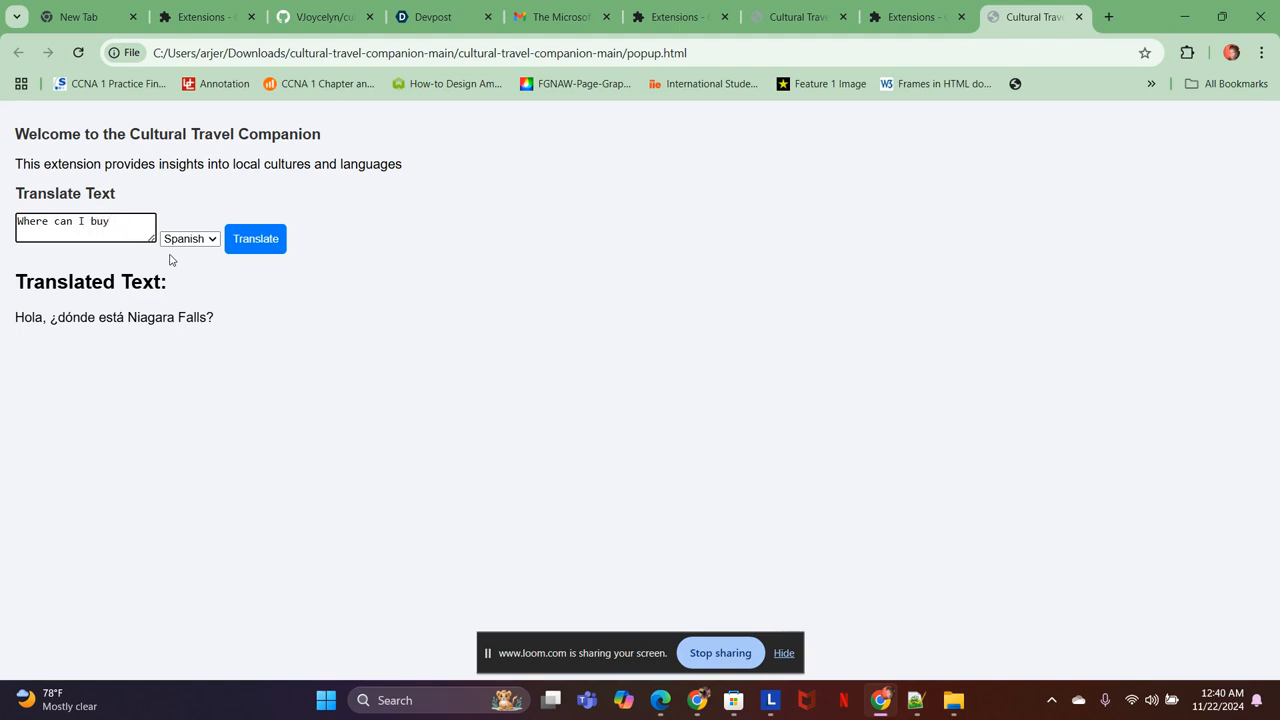
text(bananas)
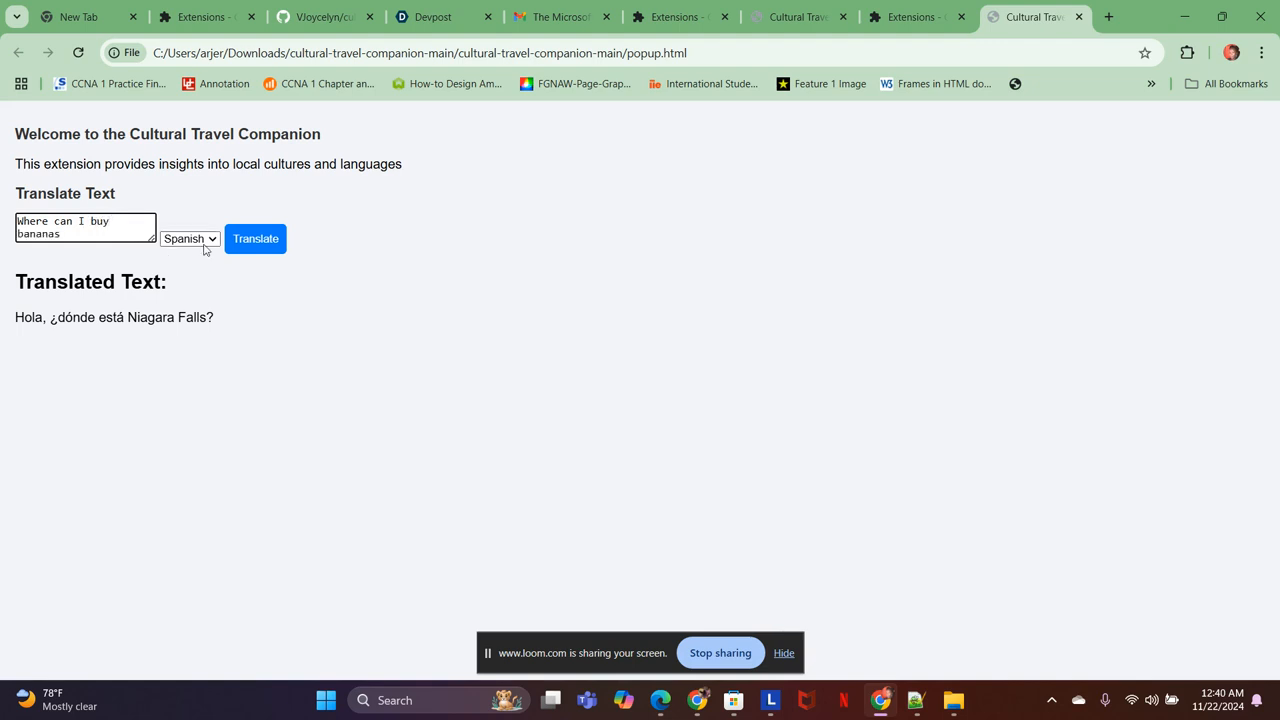
click(189, 238)
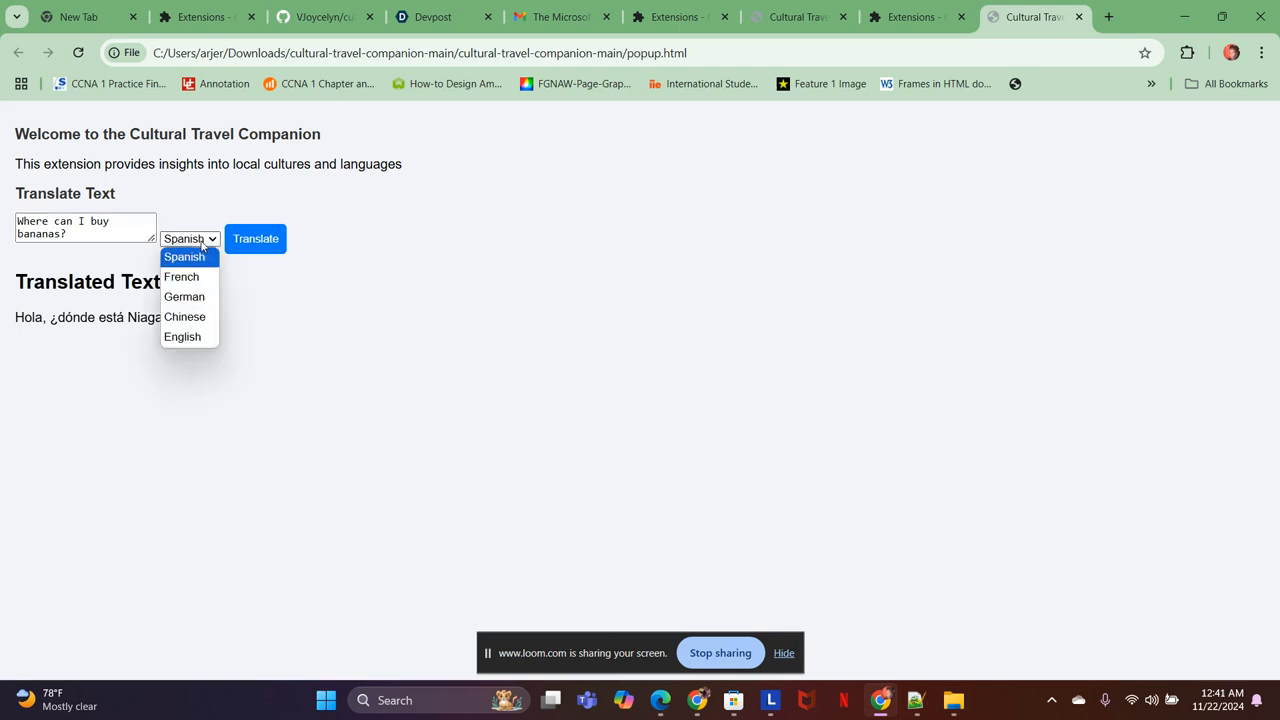
click(184, 296)
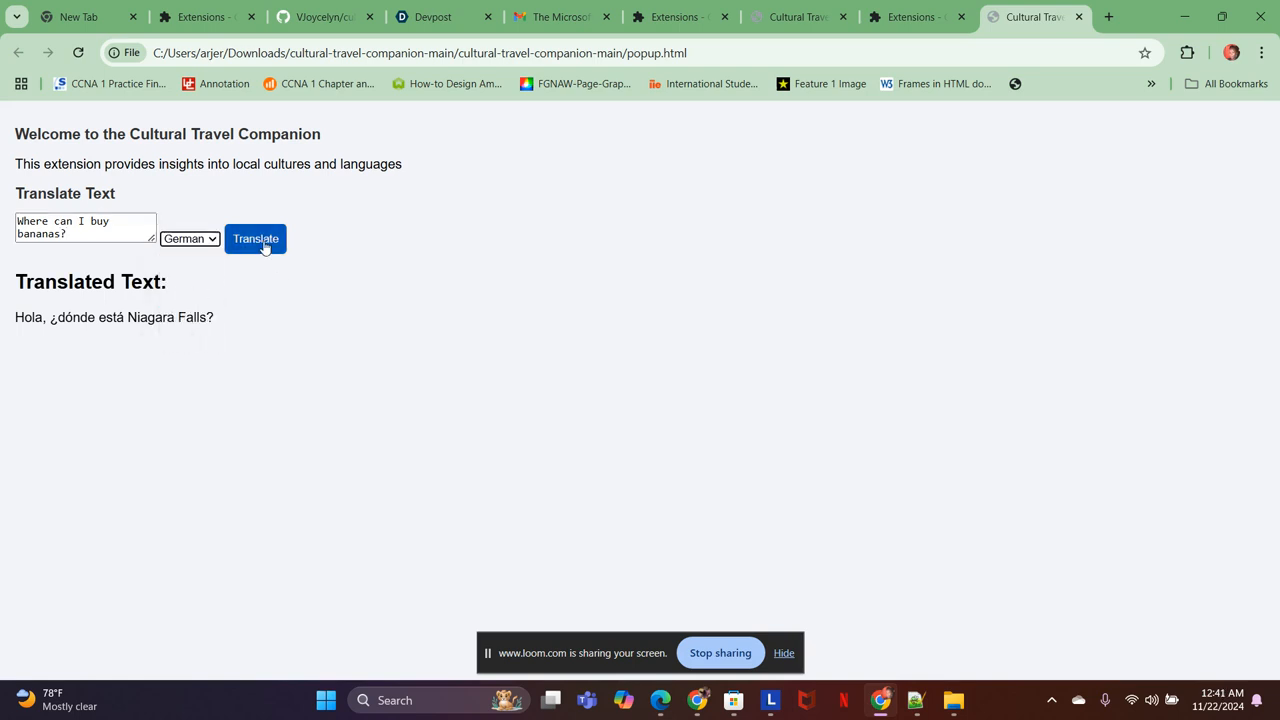
click(255, 238)
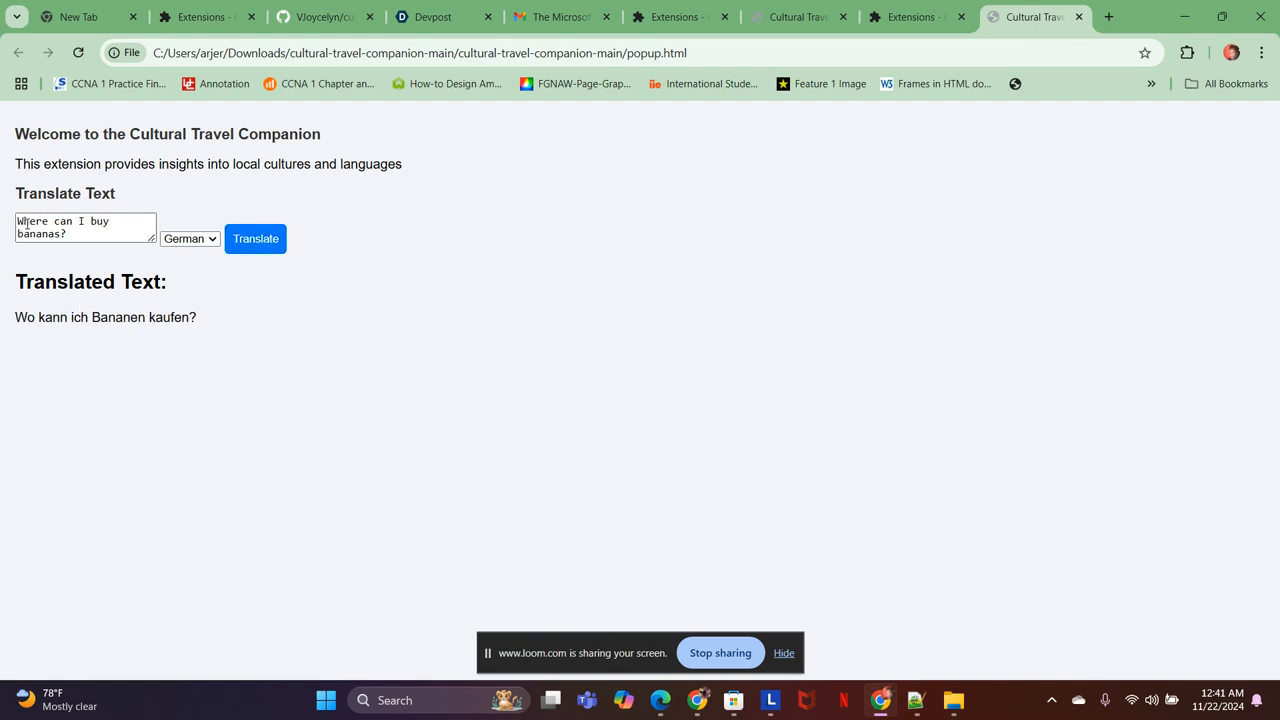
Step: Replace the text with a 'My name...' self-introduction and translate it into Spanish
double_click(28, 221)
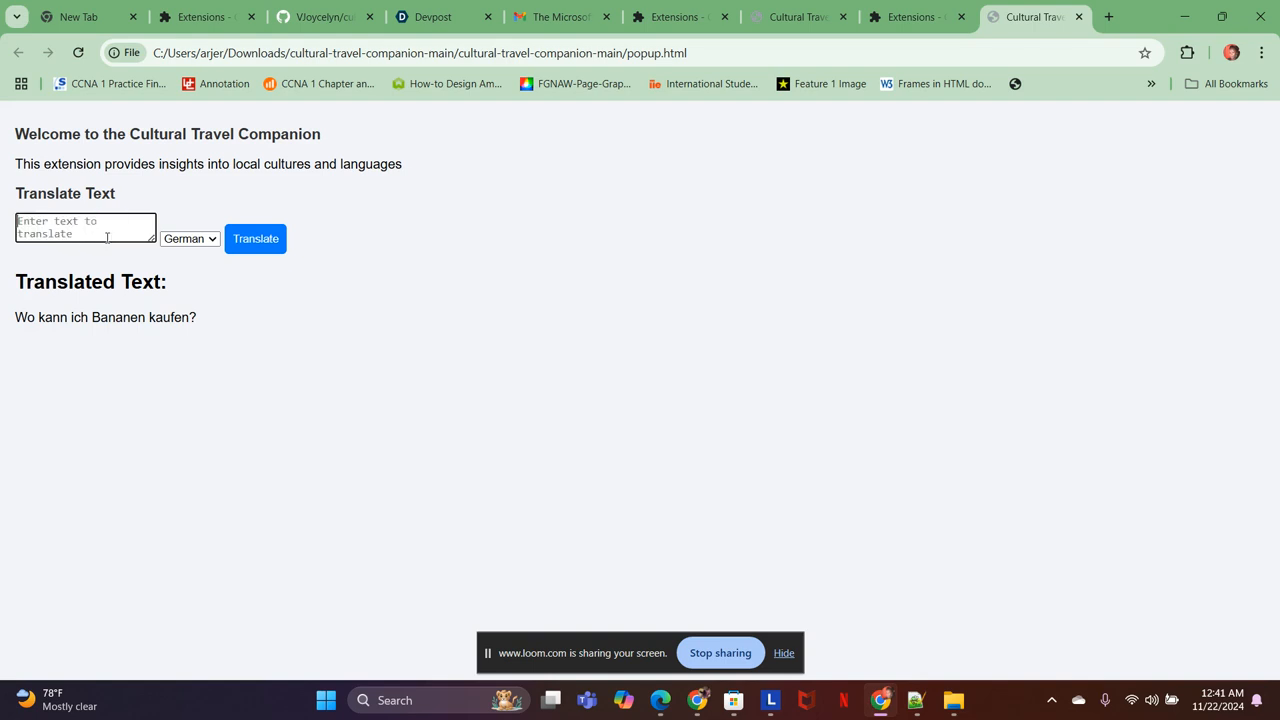
text(My name is Venetta SM)
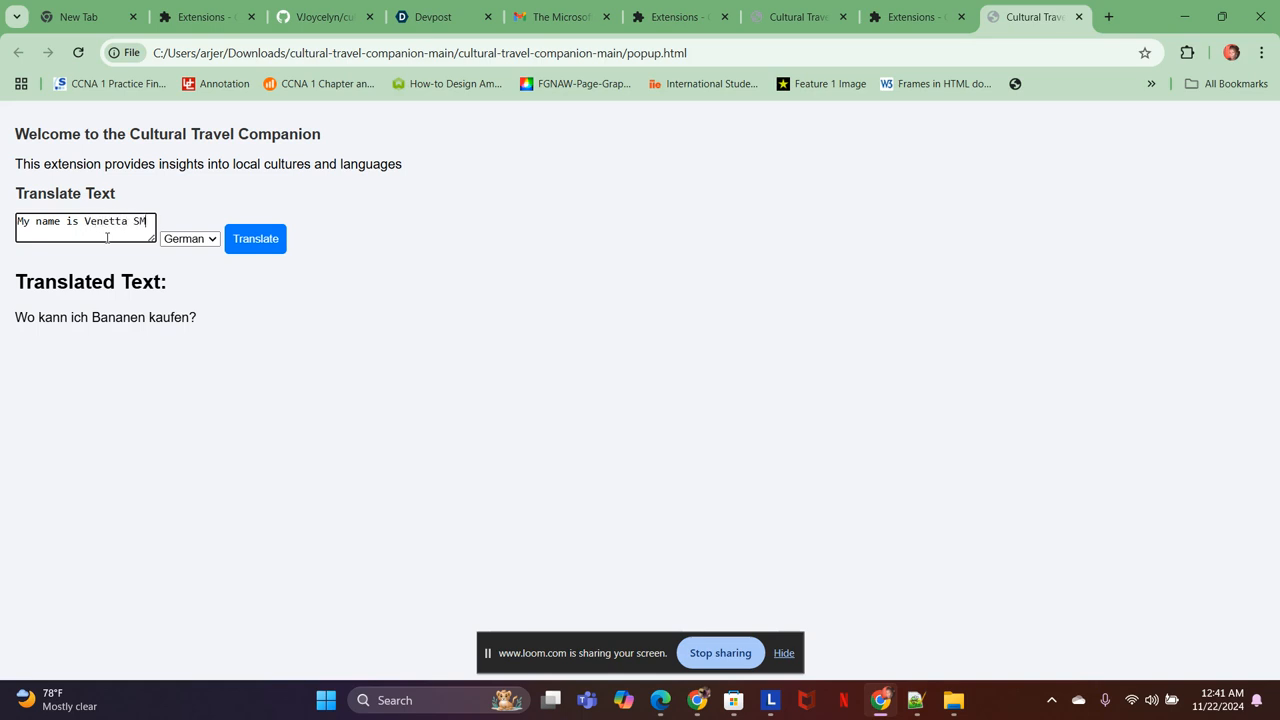
text(m)
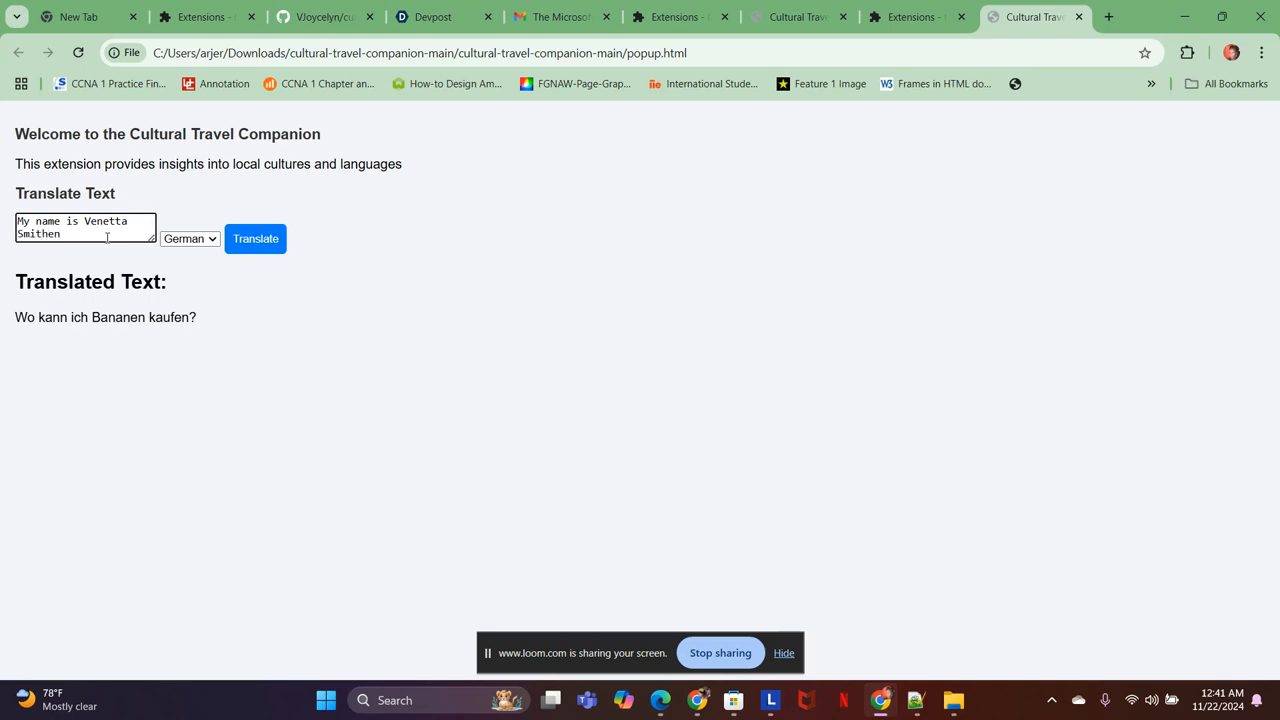
click(189, 238)
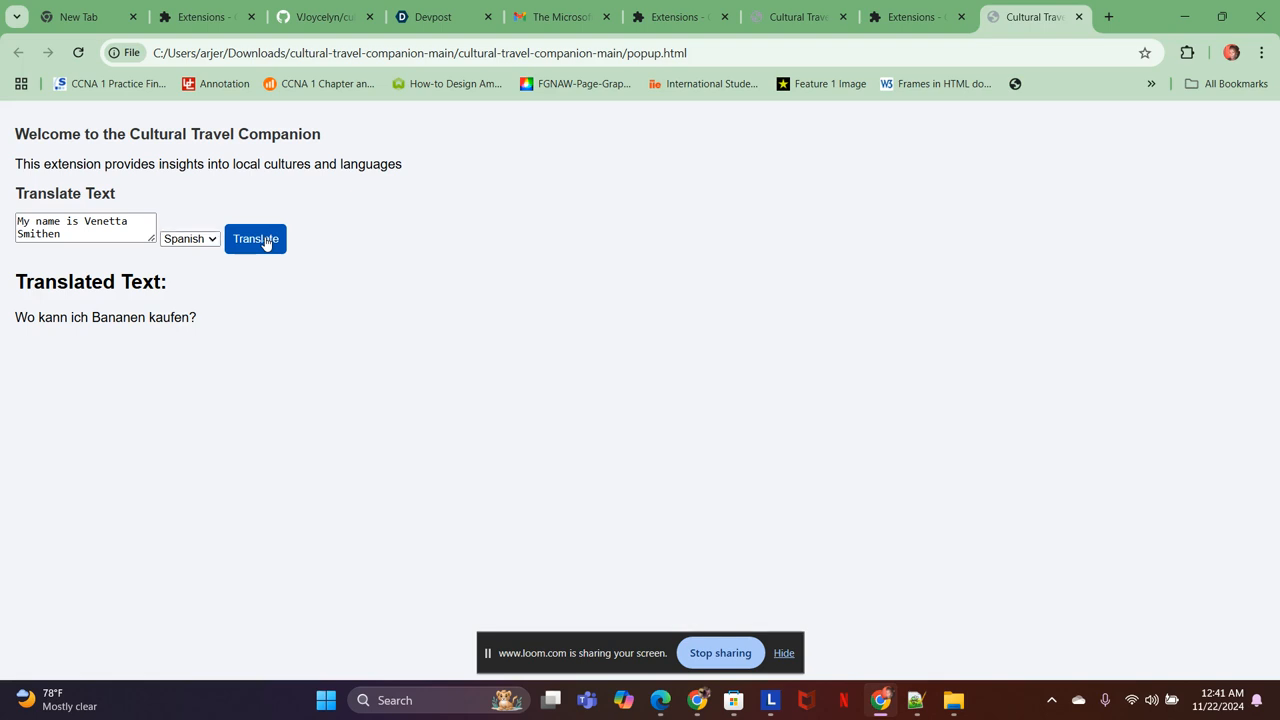
click(256, 239)
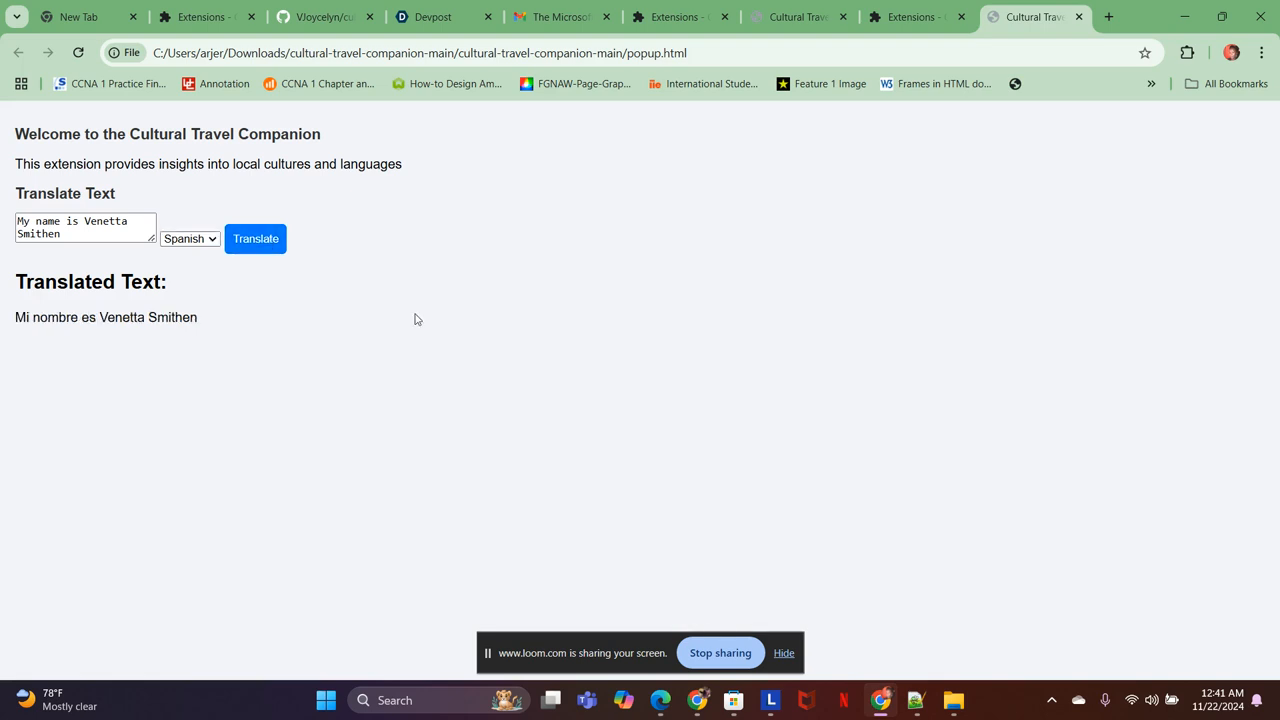